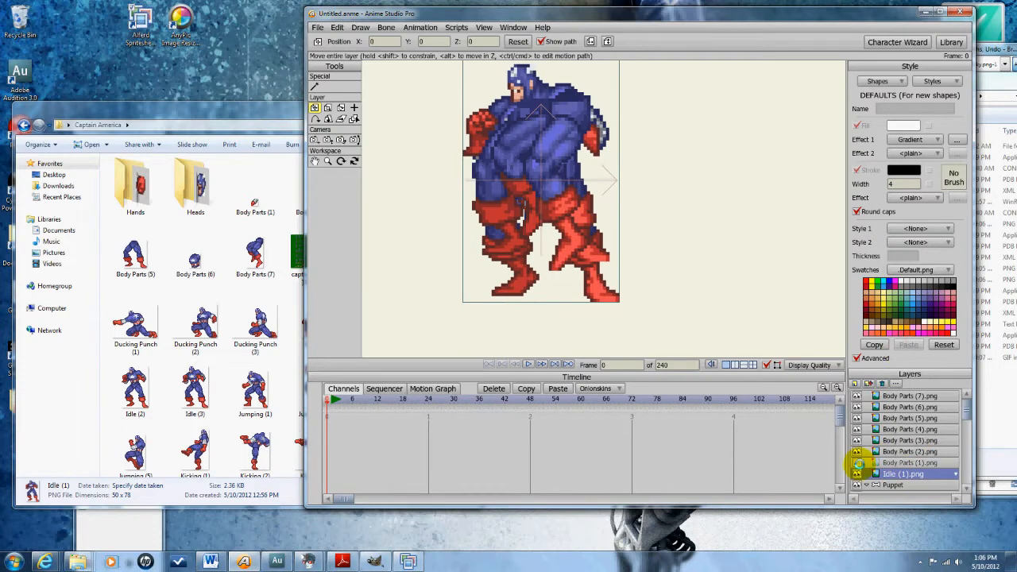
Spread the body-part sprites apart and name their layers Torso and Legs.
click(909, 462)
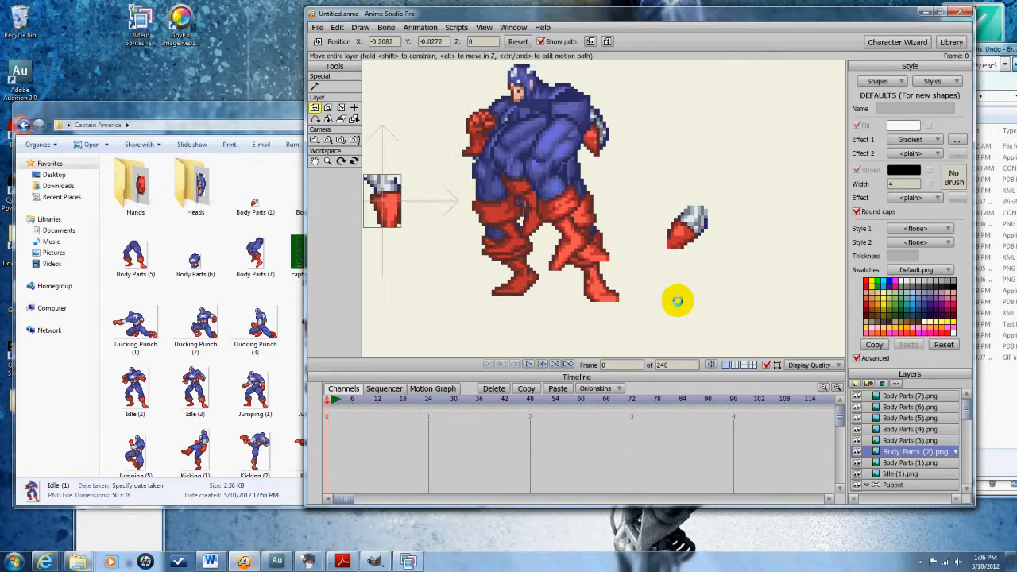
click(908, 429)
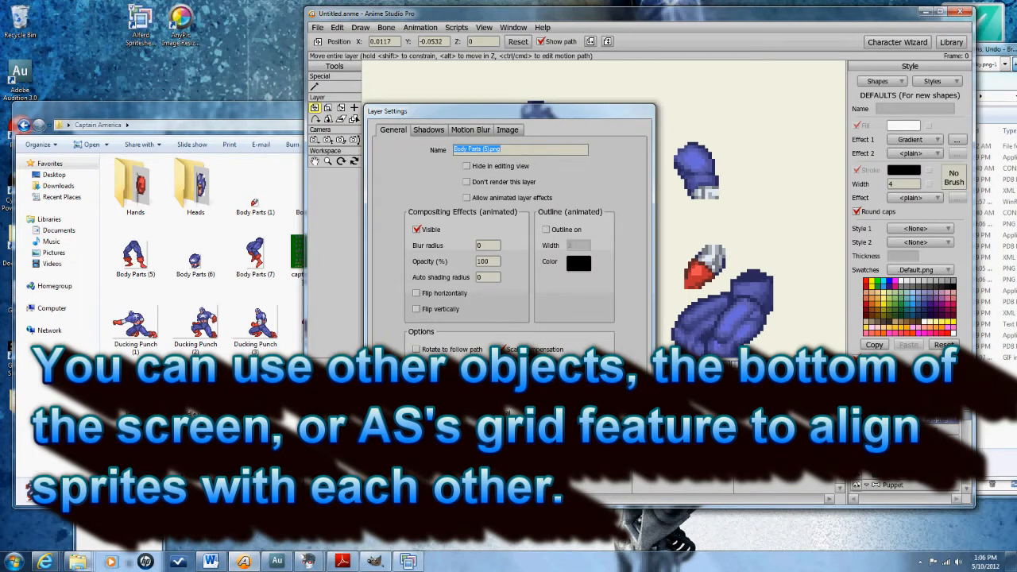
text(Legs)
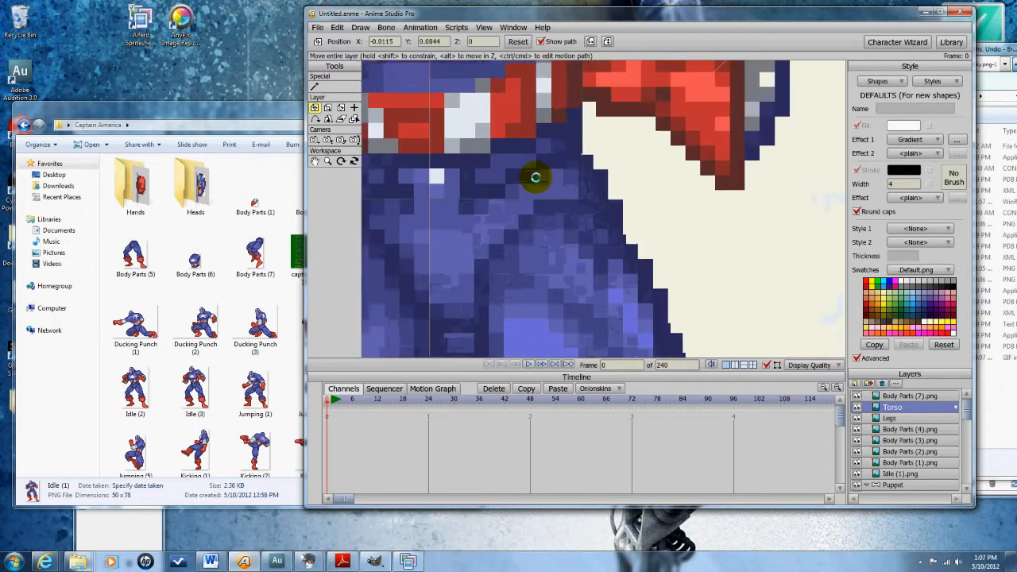
Nudge the torso into place and delete the full-body Idle sprite layer.
drag(535, 178, 521, 157)
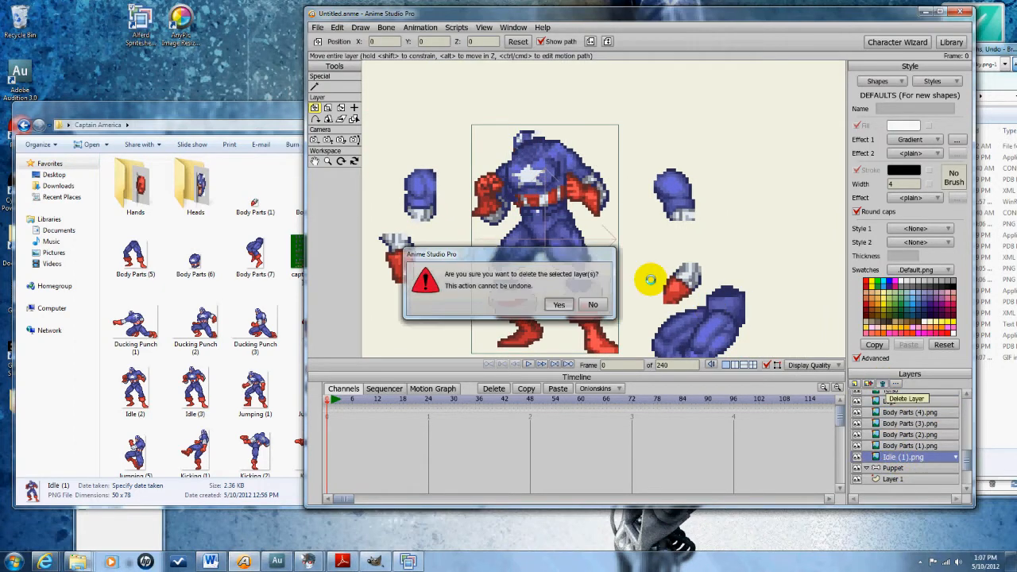
click(560, 305)
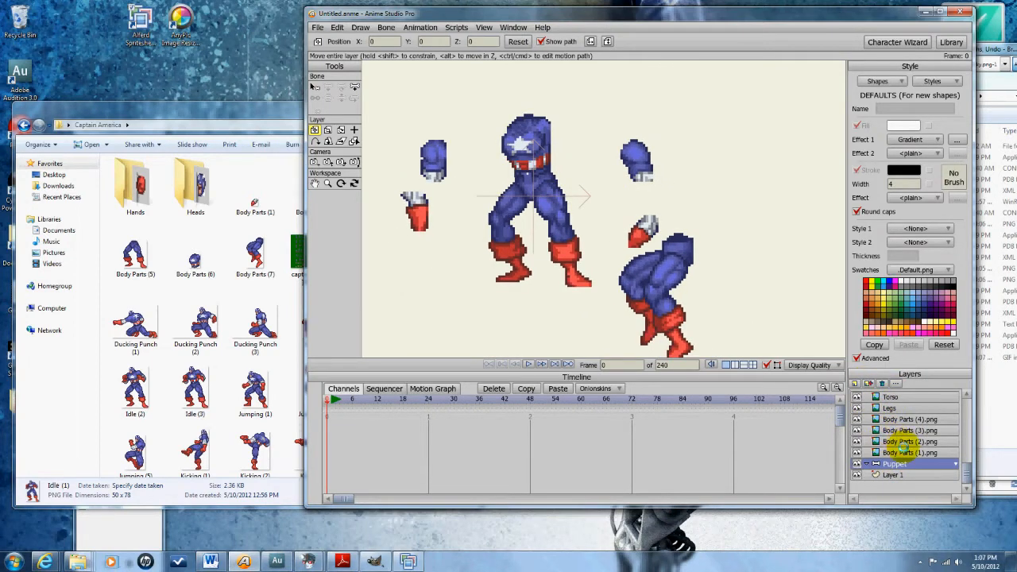
Name an arm layer Shoulder, fit it onto the torso, and start on the next arm piece.
click(908, 440)
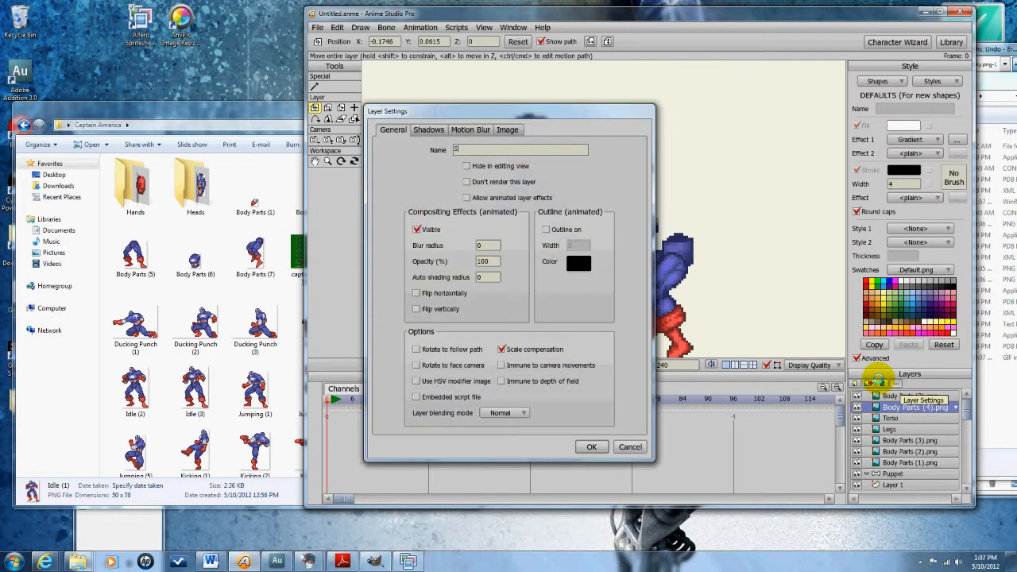
click(591, 447)
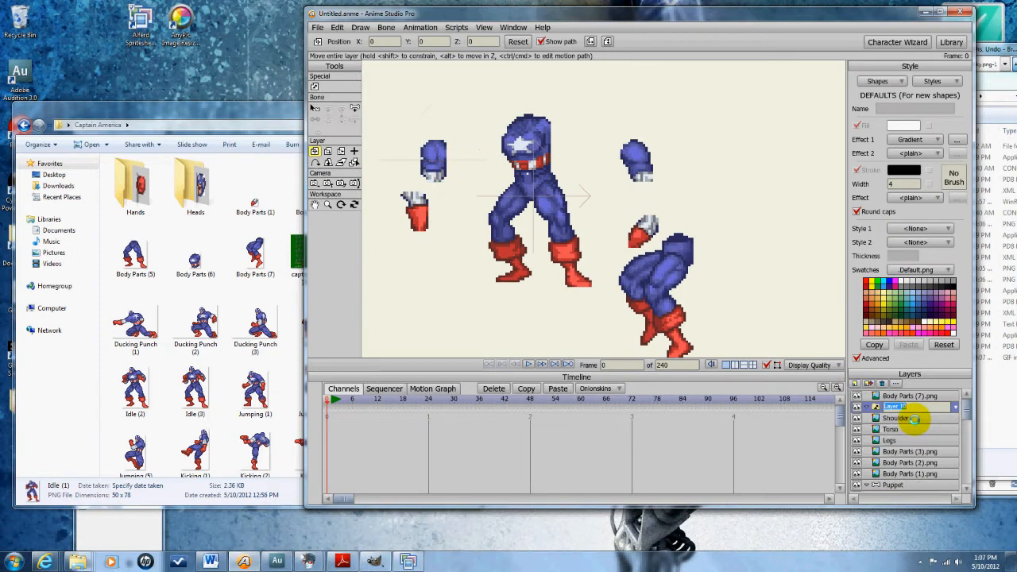
click(897, 417)
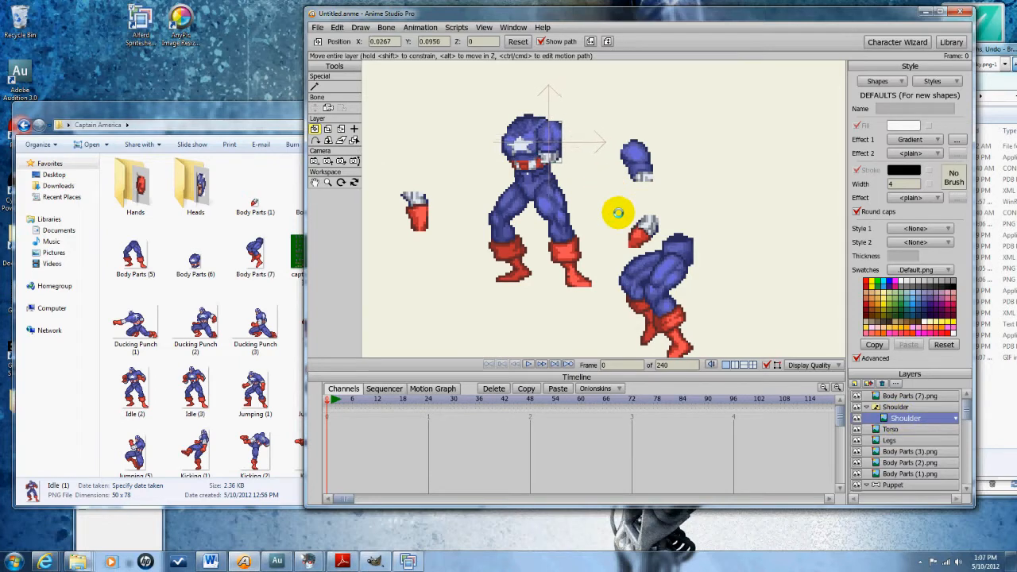
click(913, 396)
text(Shoulder2)
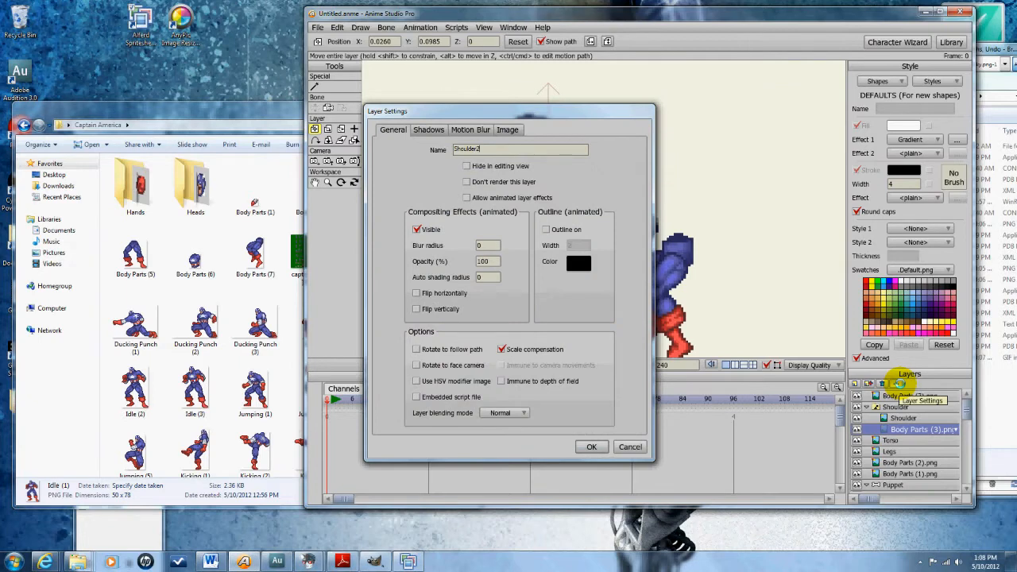
Confirm the Shoulder2 layer name for the second arm piece.
click(591, 445)
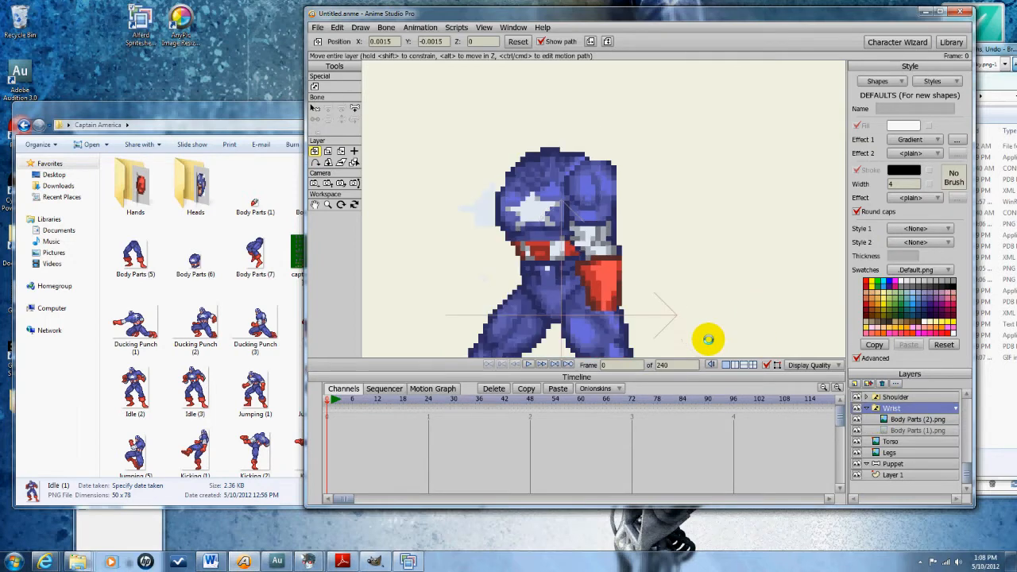
Drag the remaining arm pieces onto the shoulder so the puppet stands assembled.
drag(706, 340, 594, 296)
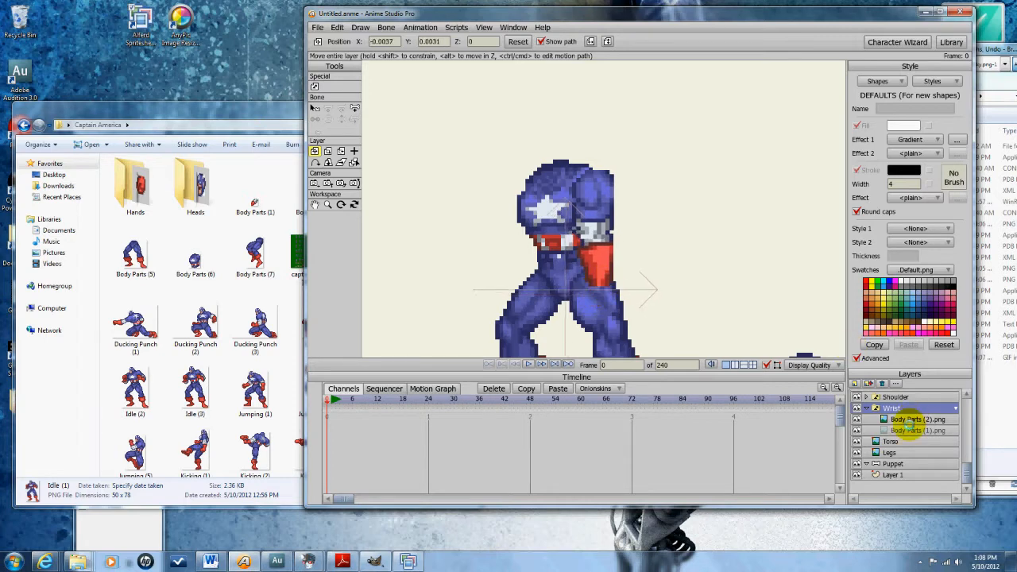
click(918, 429)
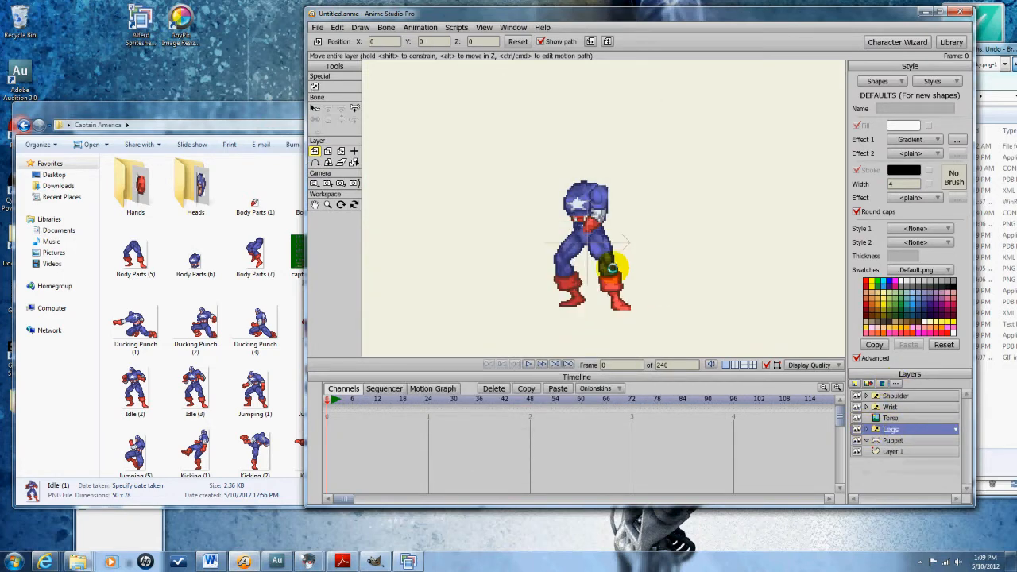
Start Save As and browse through Documents and Episodes back to the Captain America folder.
click(318, 27)
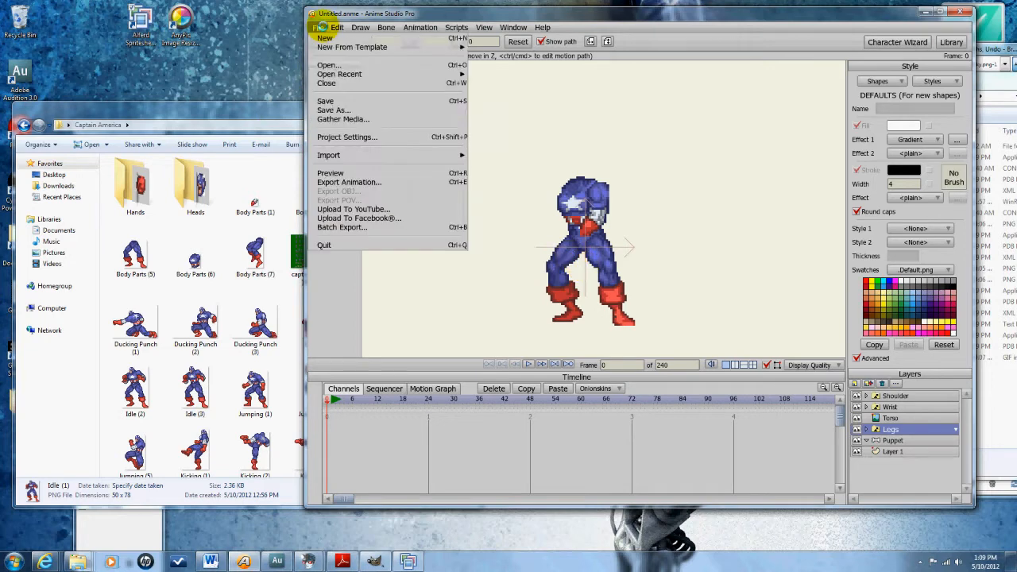
click(334, 110)
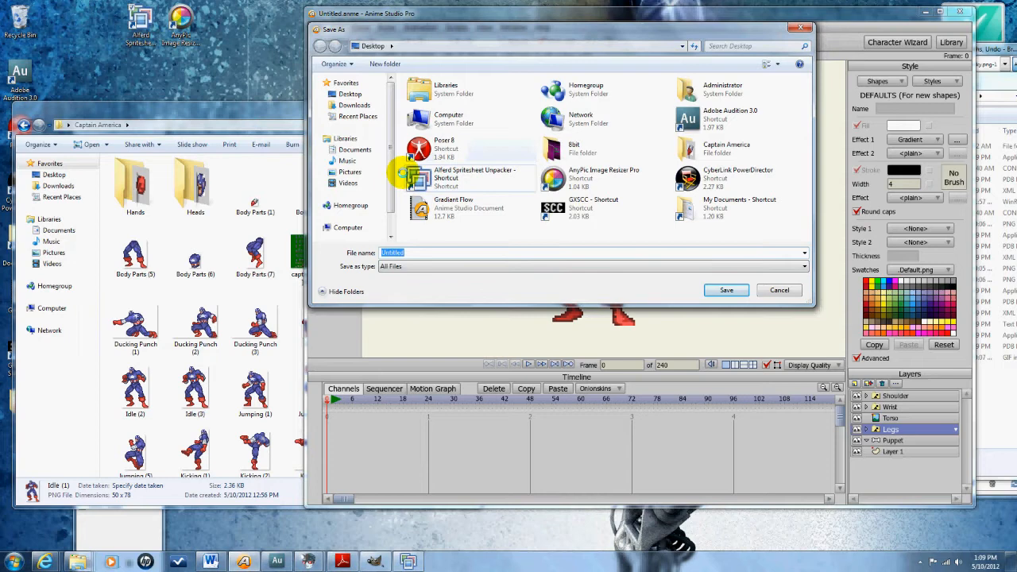
click(354, 149)
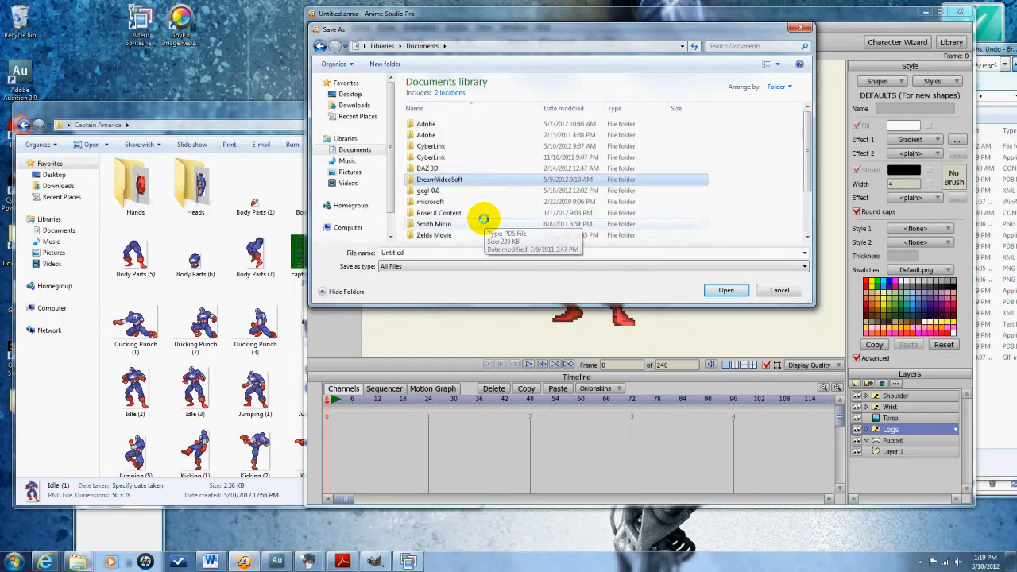
click(350, 94)
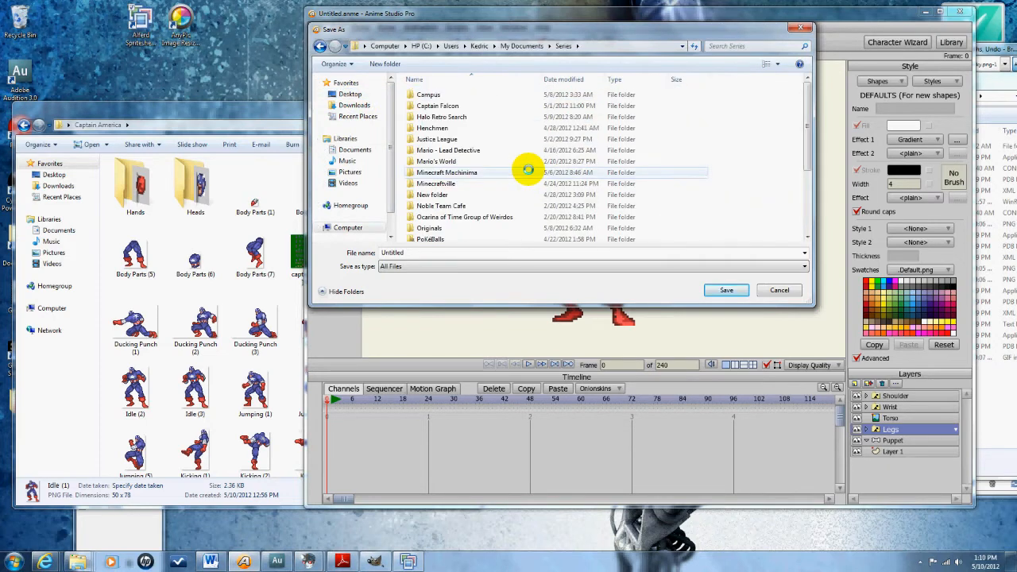
double_click(432, 127)
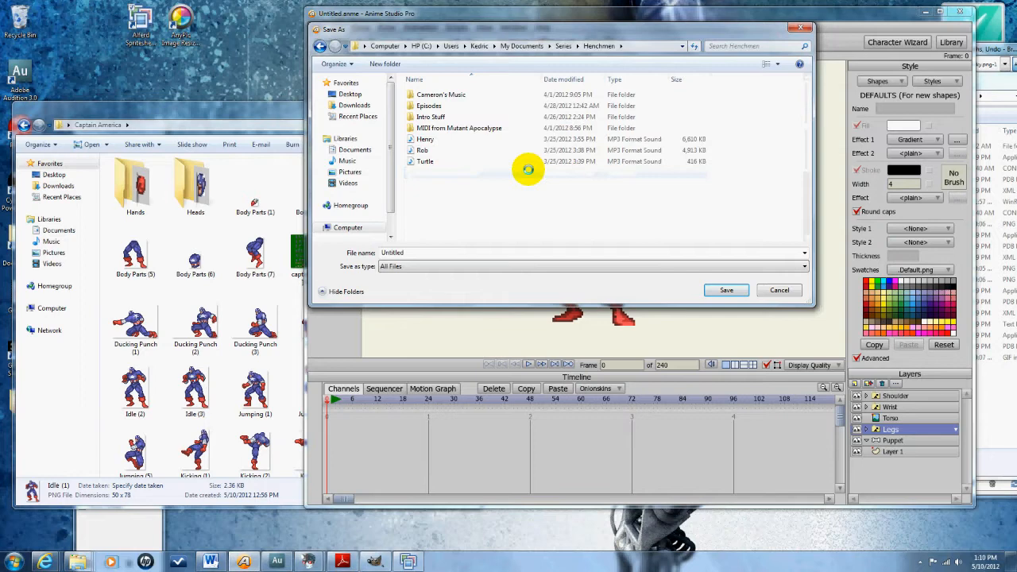
double_click(431, 117)
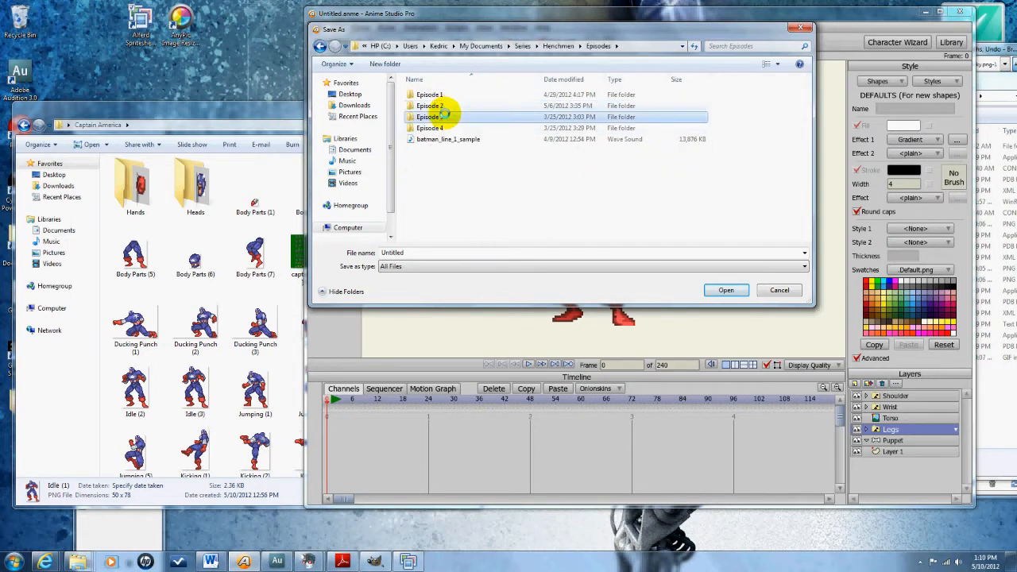
double_click(430, 118)
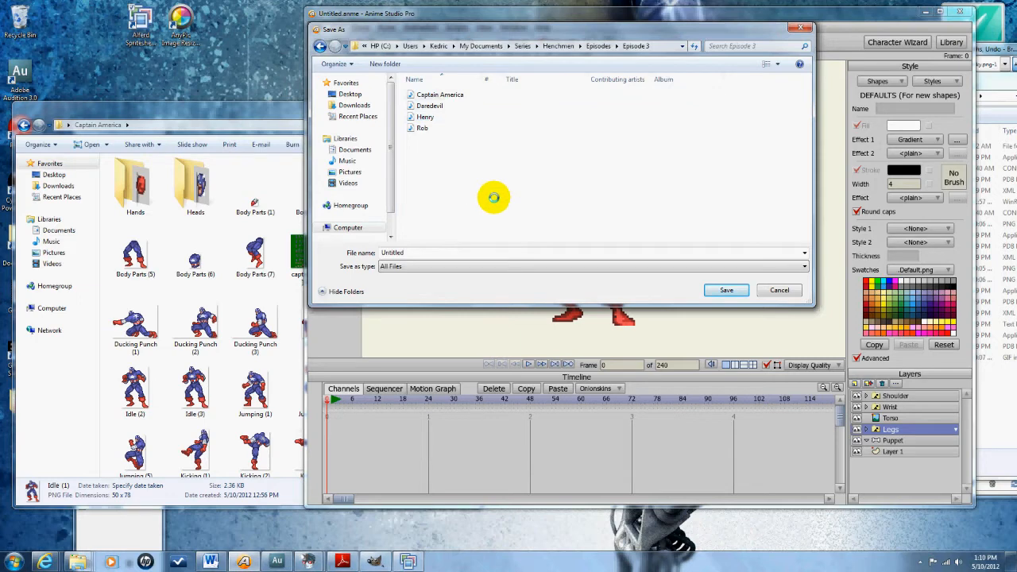
click(349, 94)
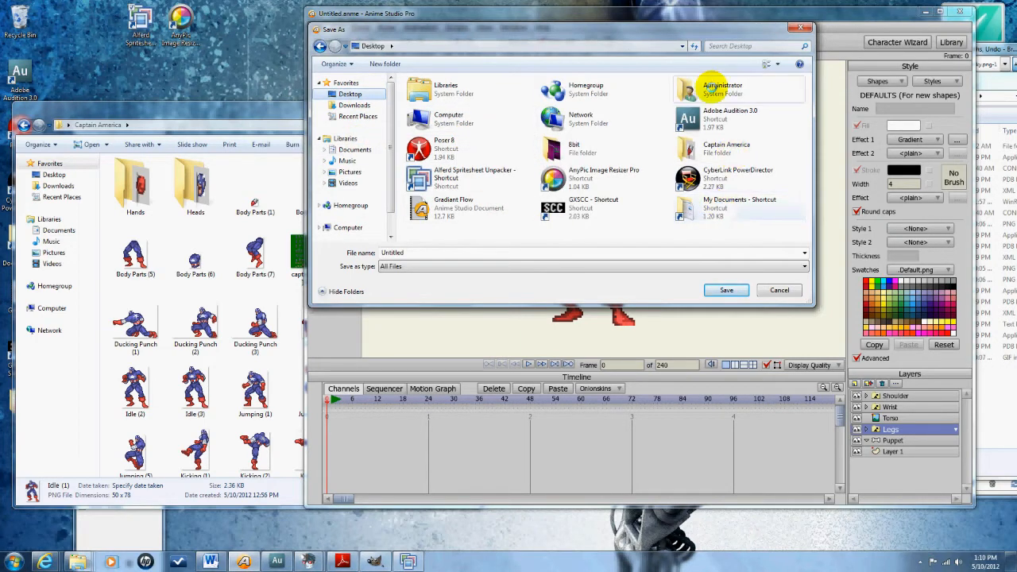
double_click(724, 149)
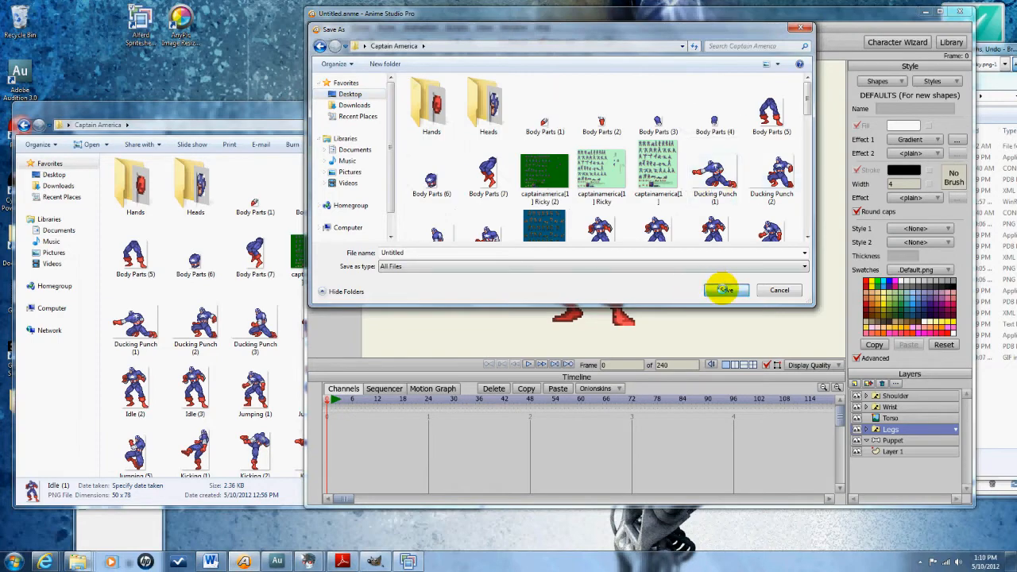
Save the project as 'Captain America' in the Captain America folder.
click(318, 27)
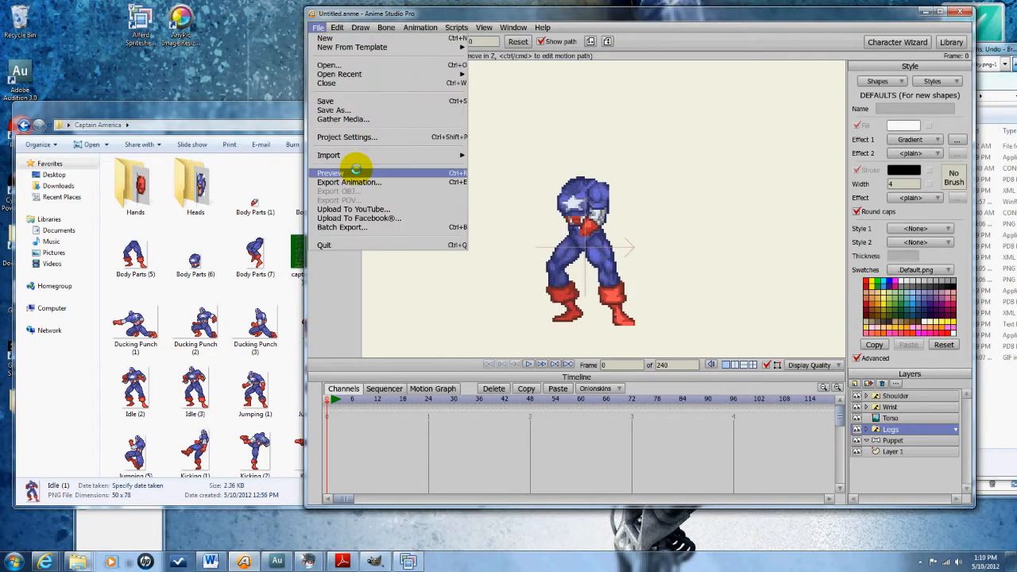
click(333, 110)
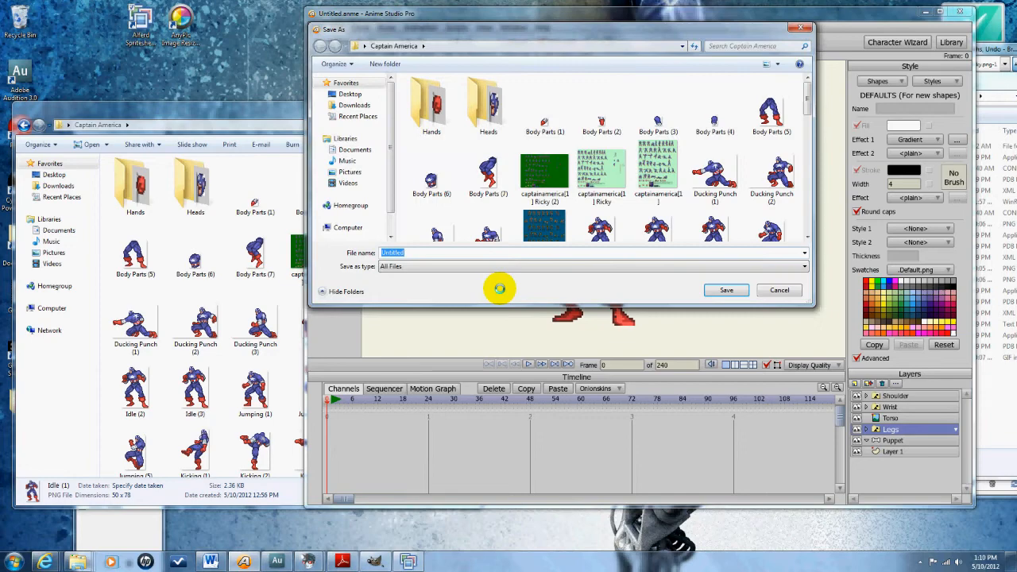
text(Captain America)
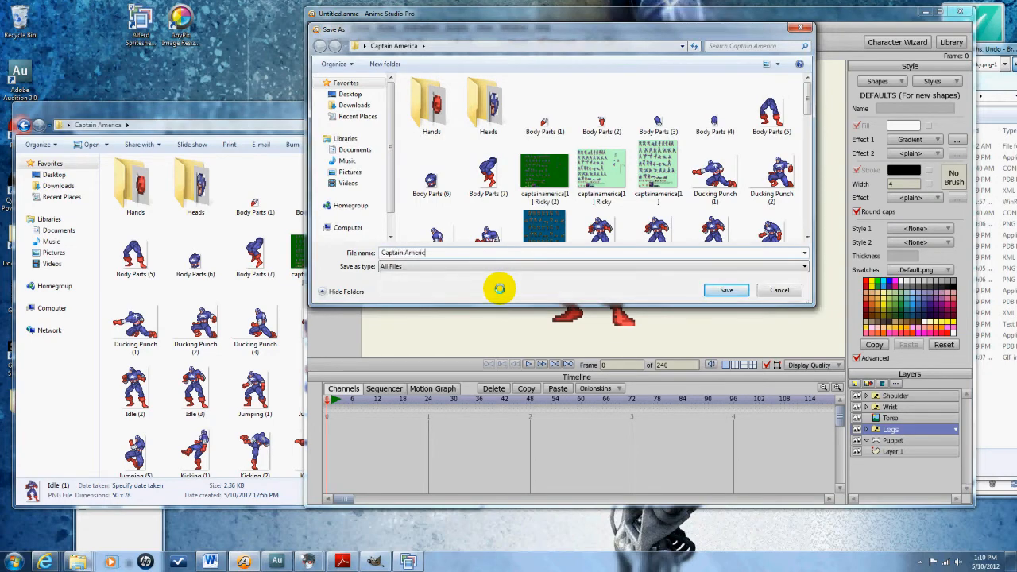
click(724, 289)
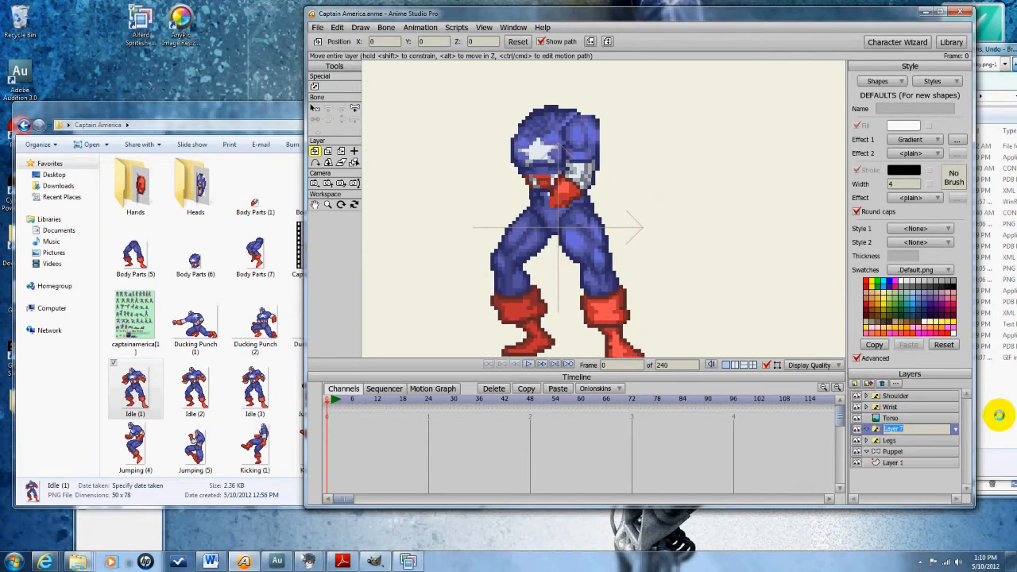
Gather the ten imported hand images into a Hands group layer.
click(892, 428)
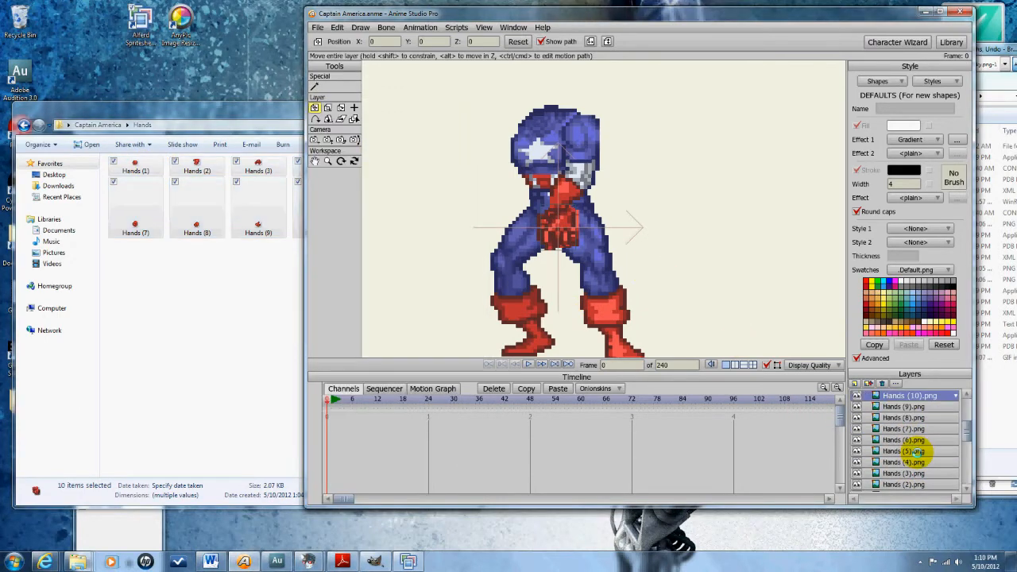
scroll(up, 3)
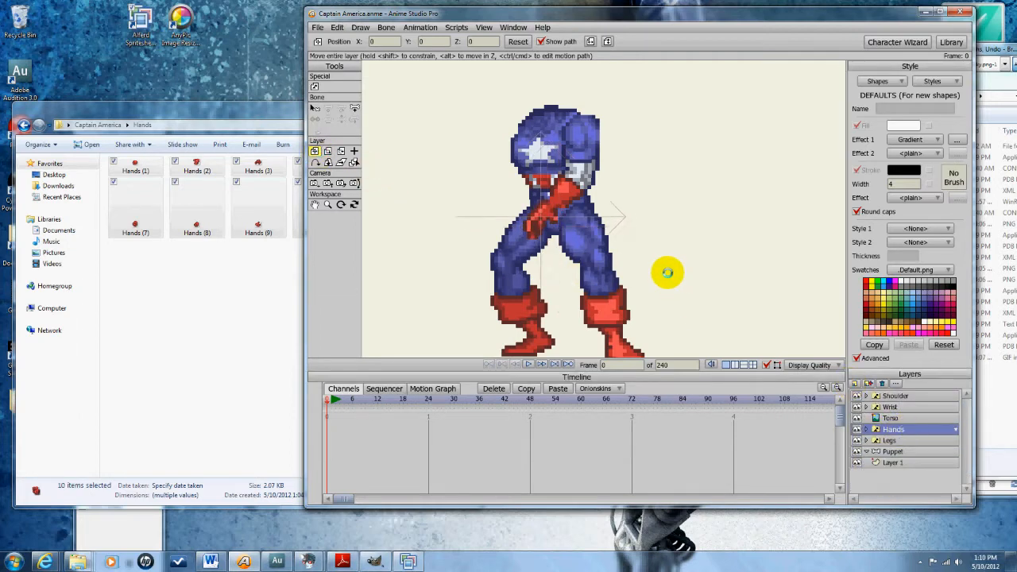
Put the Hands group above the body layers, flip it horizontally and set it on the arm's end.
drag(667, 274, 556, 200)
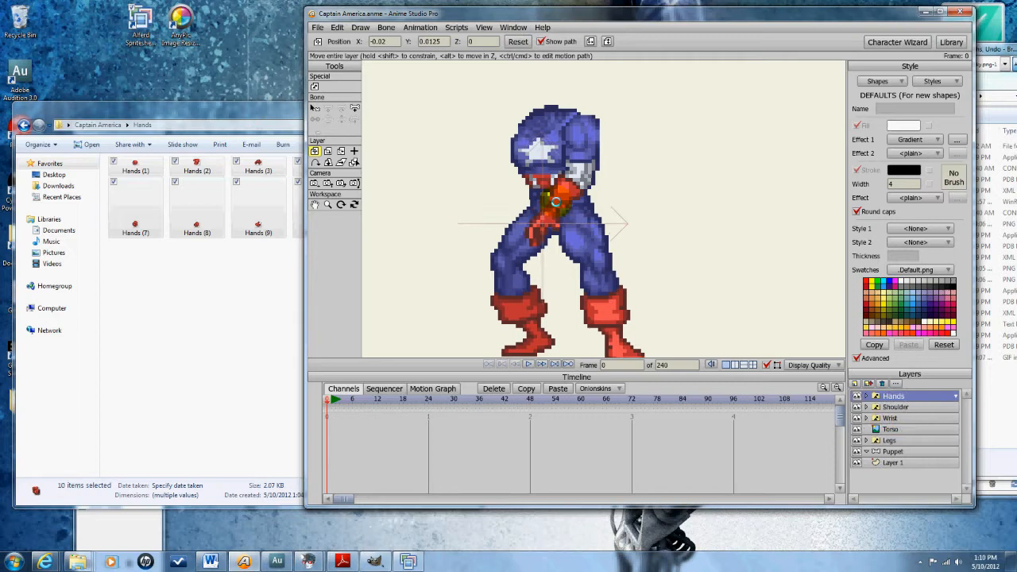
drag(556, 200, 611, 219)
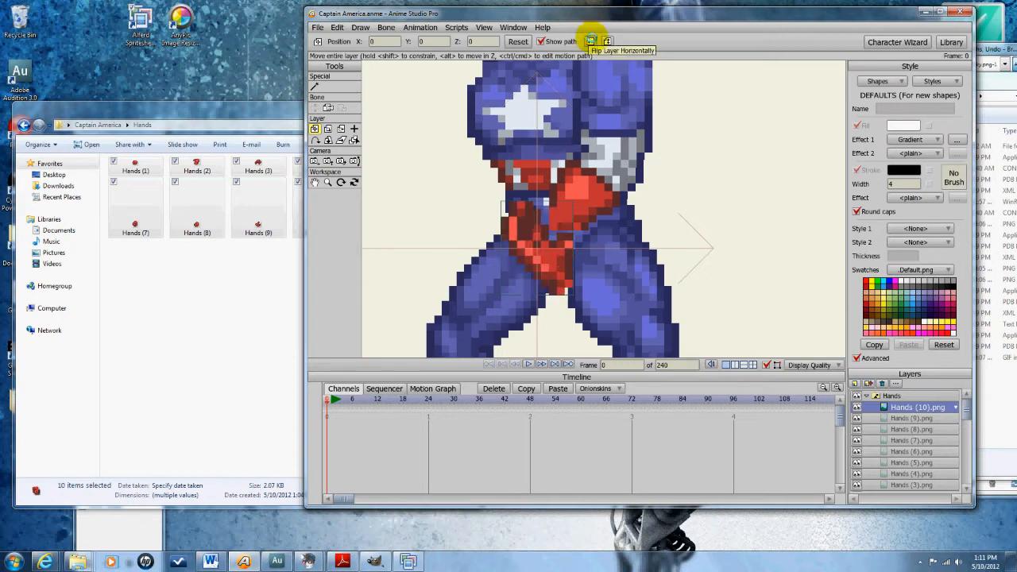
click(591, 41)
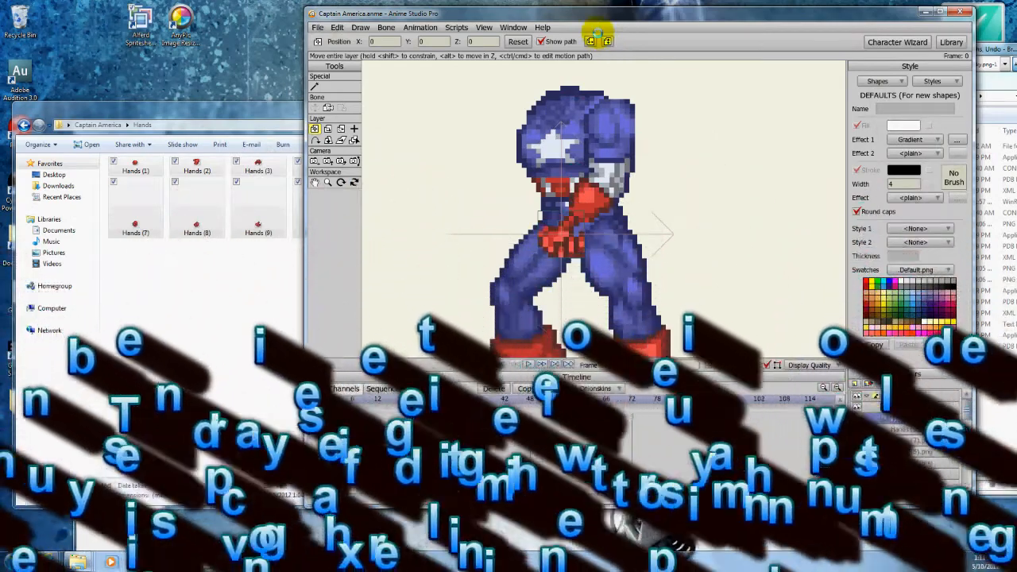
click(590, 41)
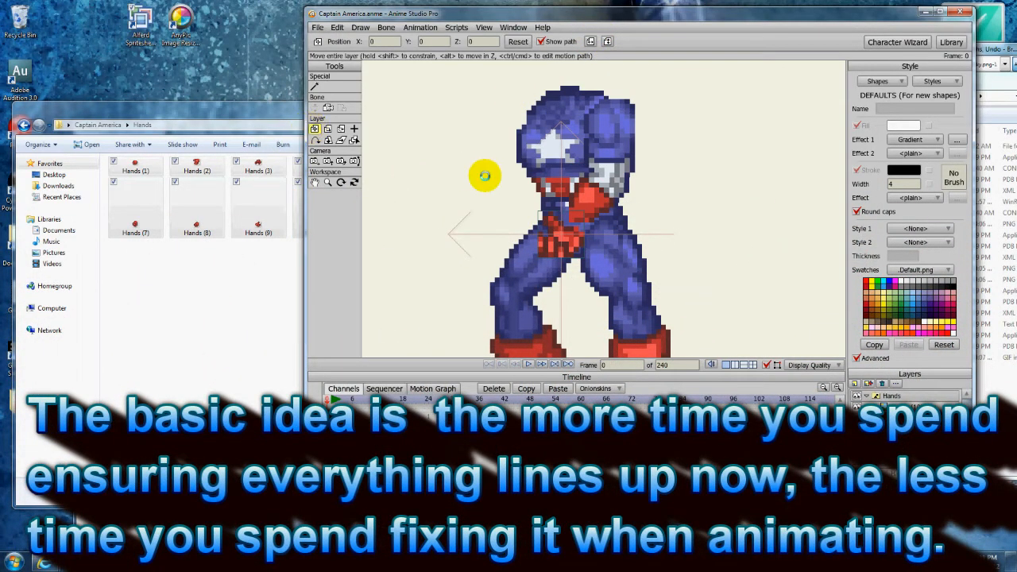
drag(485, 175, 486, 159)
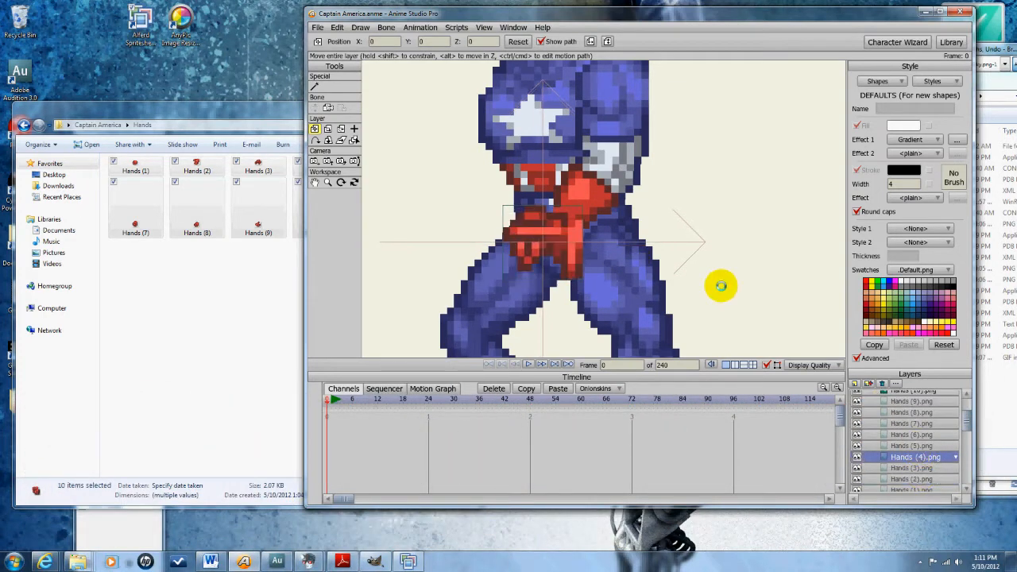
Check hand poses (3), (10), (7) and others against the arm, then collapse the group.
click(914, 445)
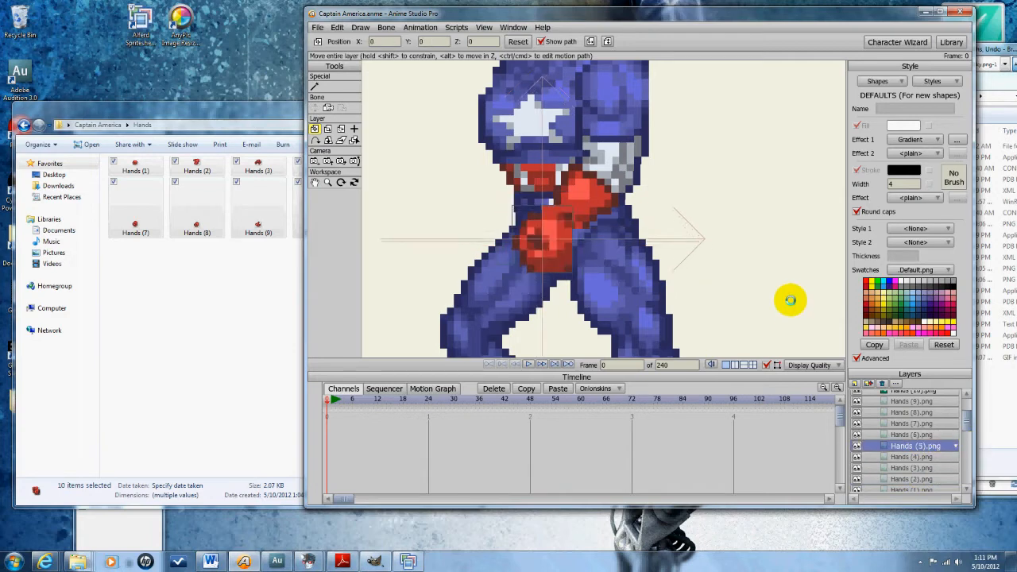
click(913, 467)
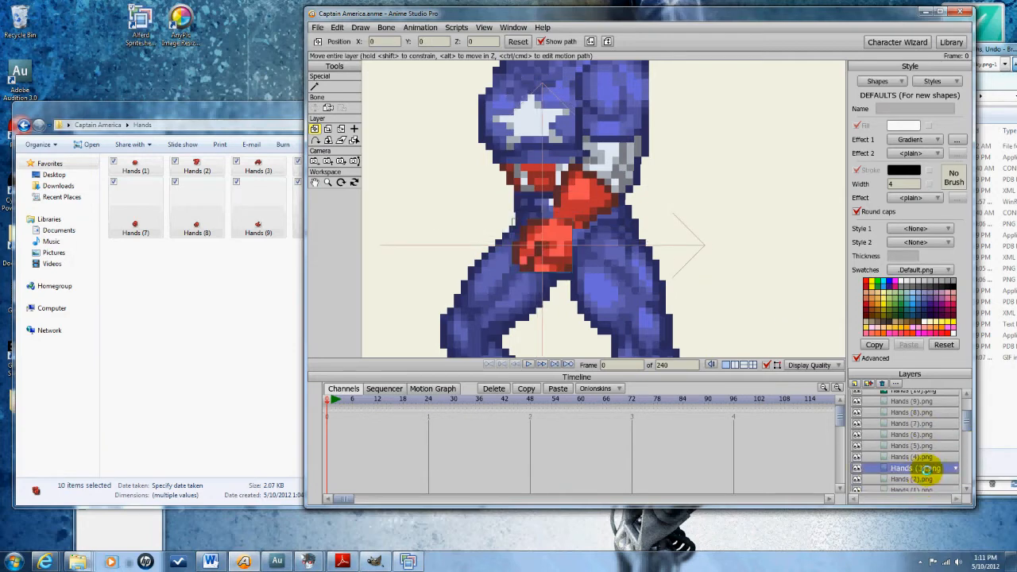
click(913, 478)
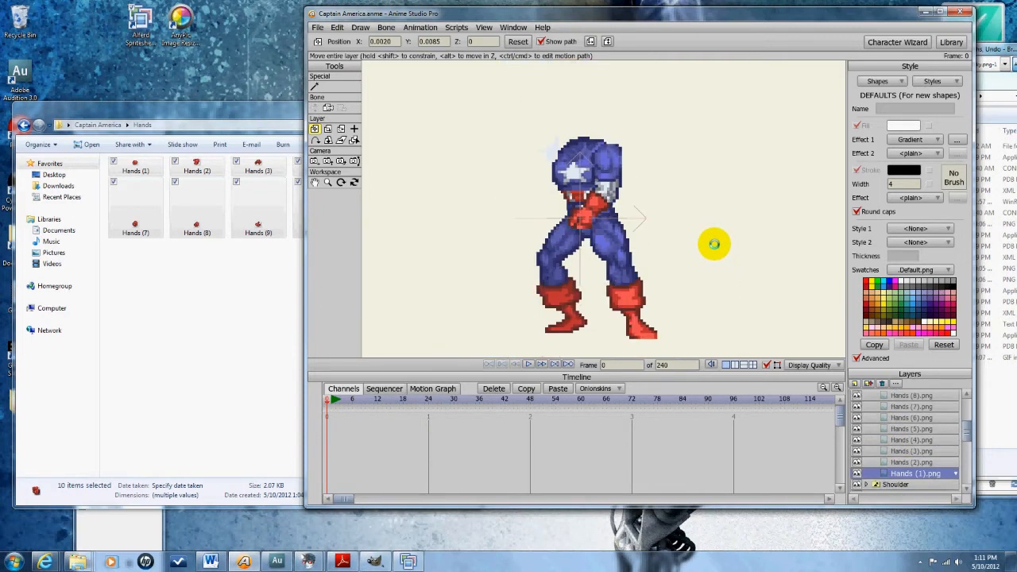
click(913, 438)
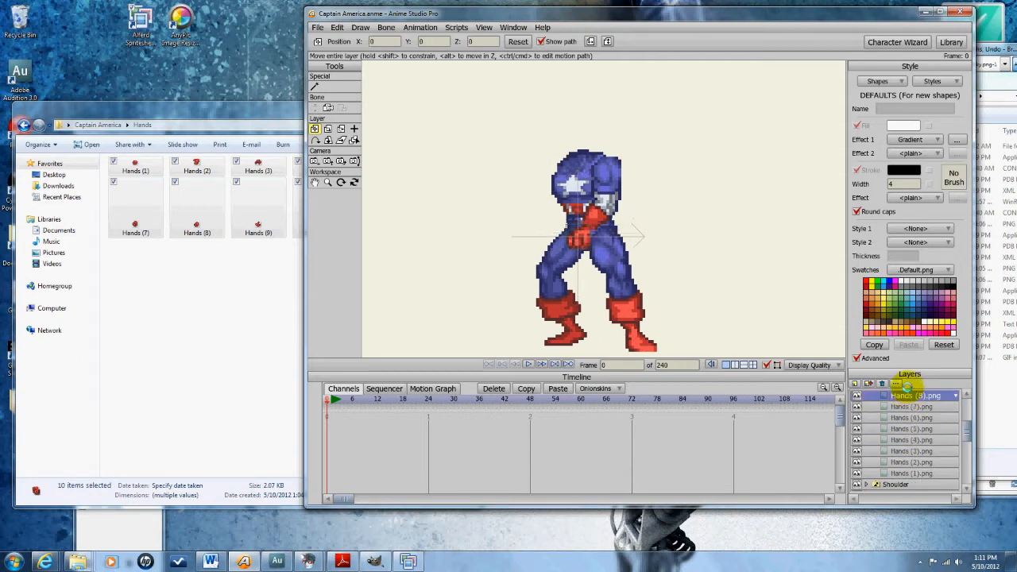
click(913, 406)
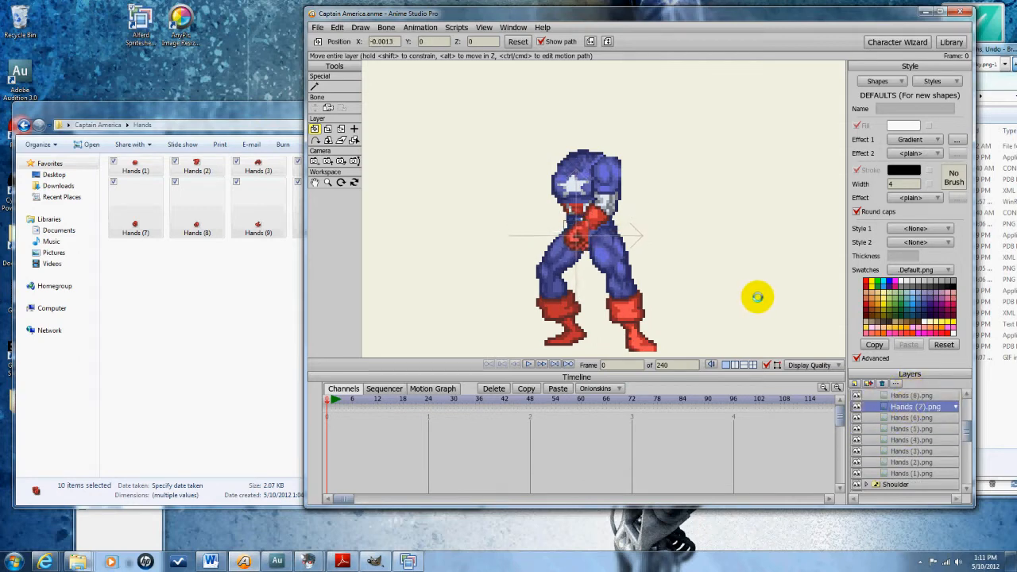
click(913, 395)
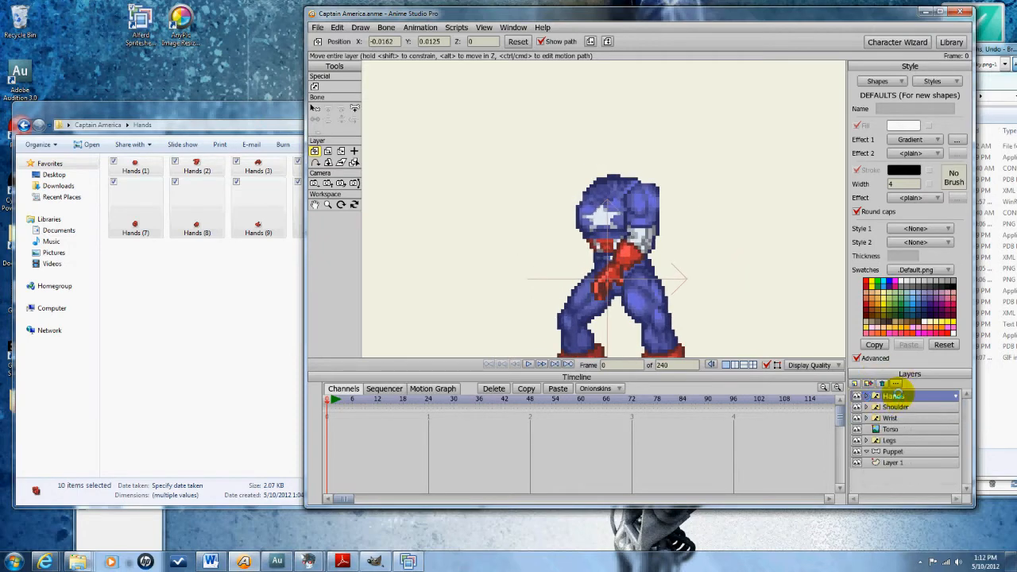
Expand the Hands group and set a new origin point on the Hands (4) layer.
click(318, 27)
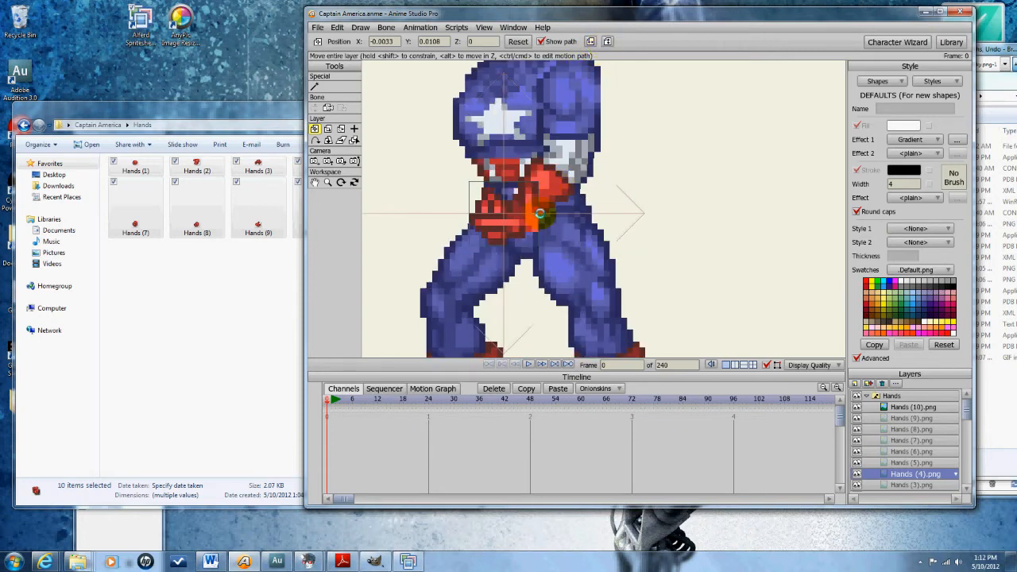
click(352, 128)
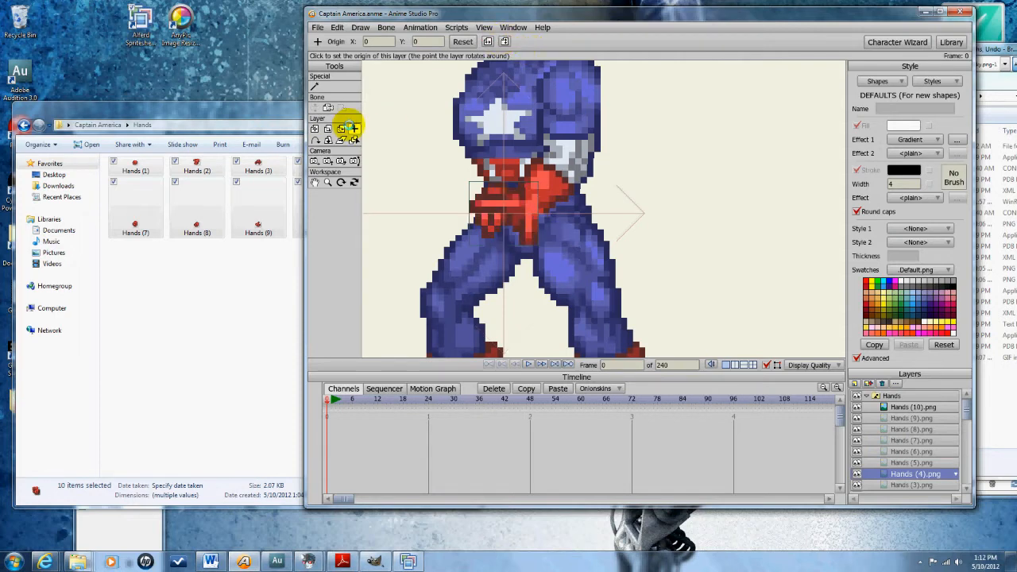
mouse_move(353, 128)
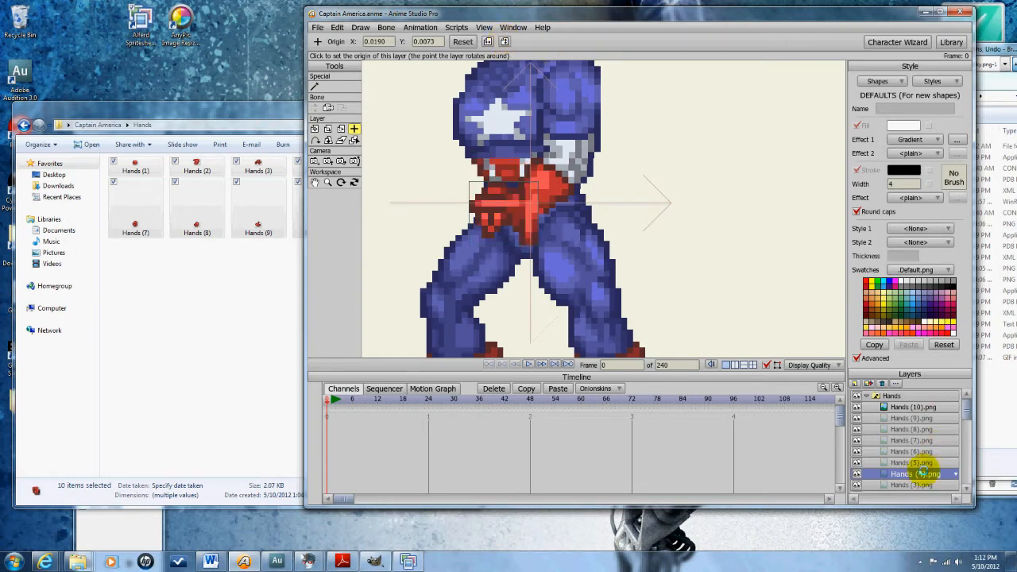
Rename hand pose layers to descriptive names such as Point Down and Hanging.
double_click(914, 473)
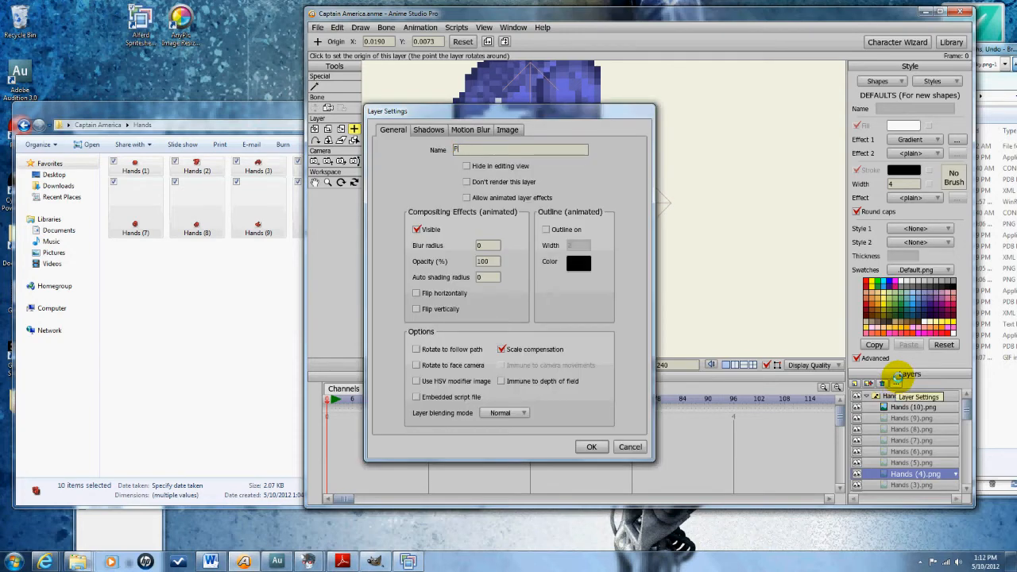
text(oint Down)
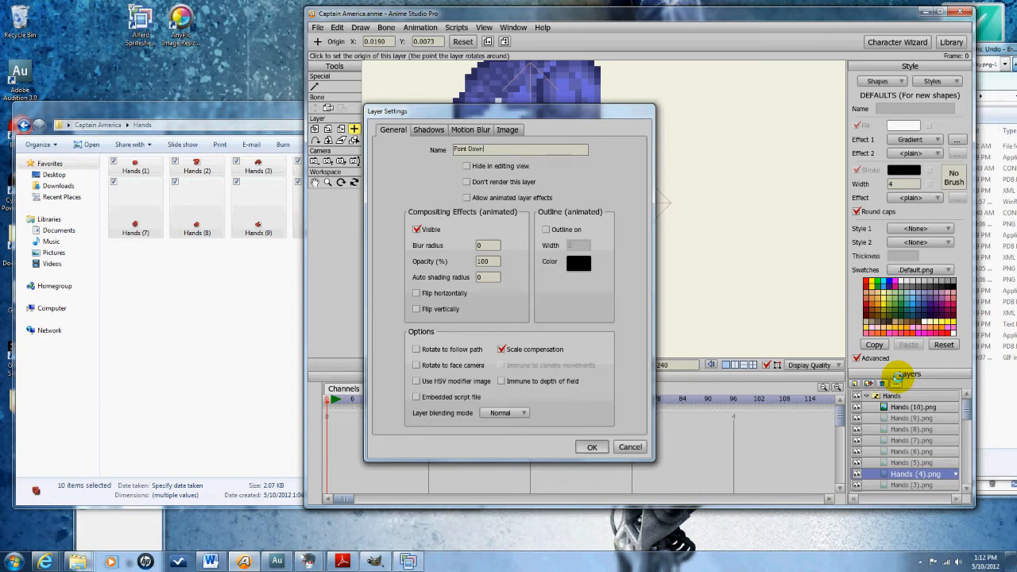
click(591, 446)
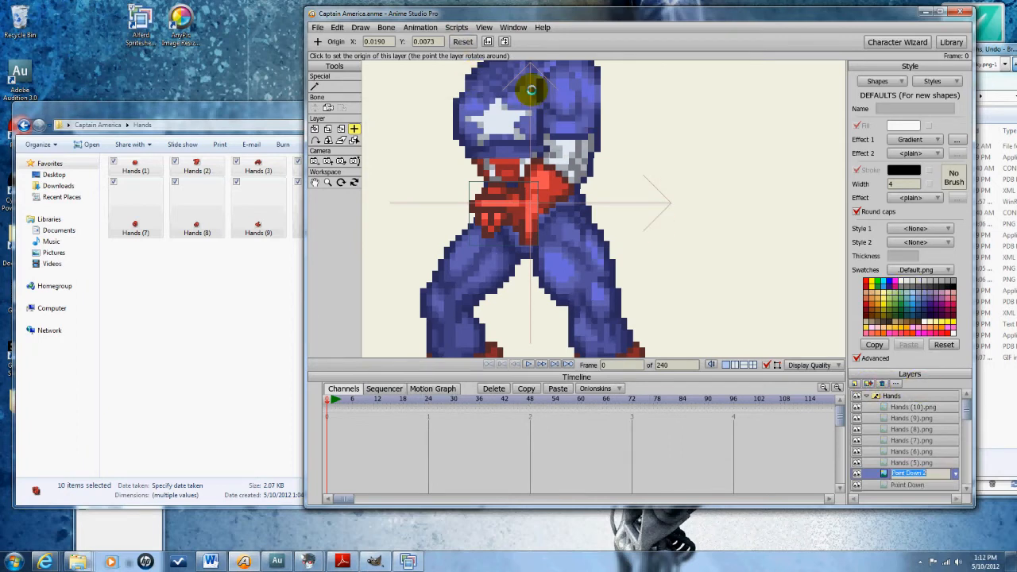
click(908, 484)
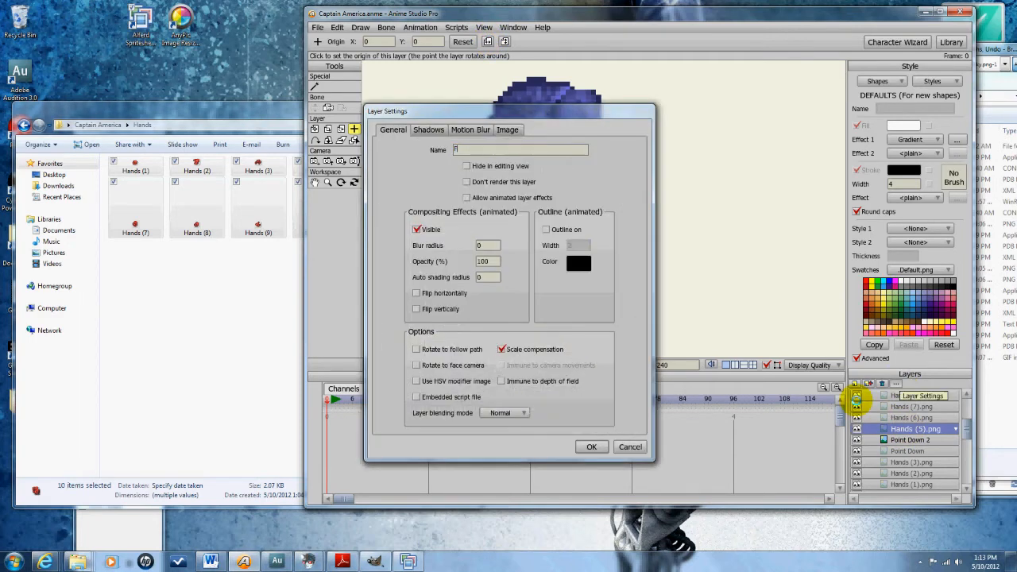
click(591, 446)
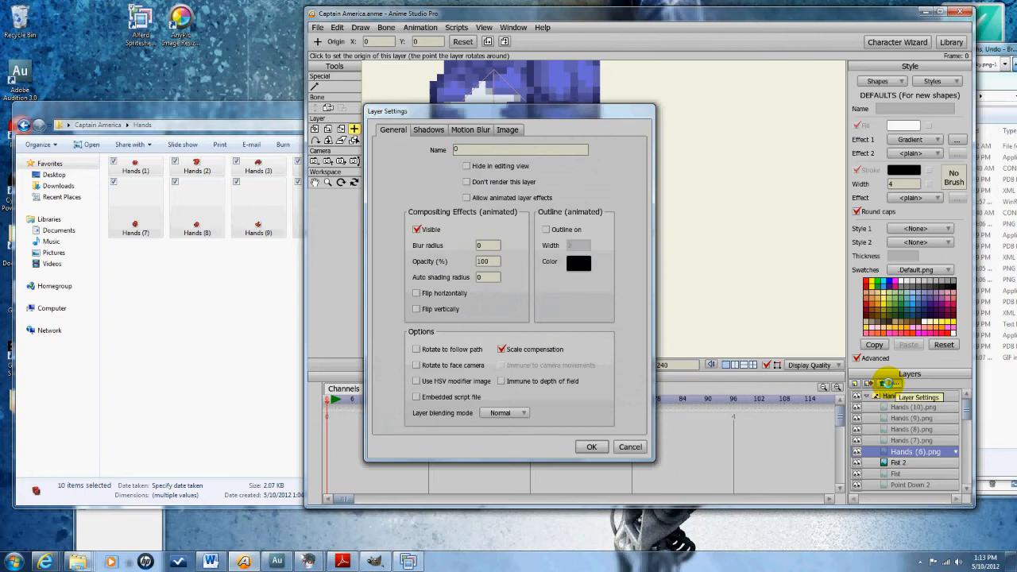
click(590, 446)
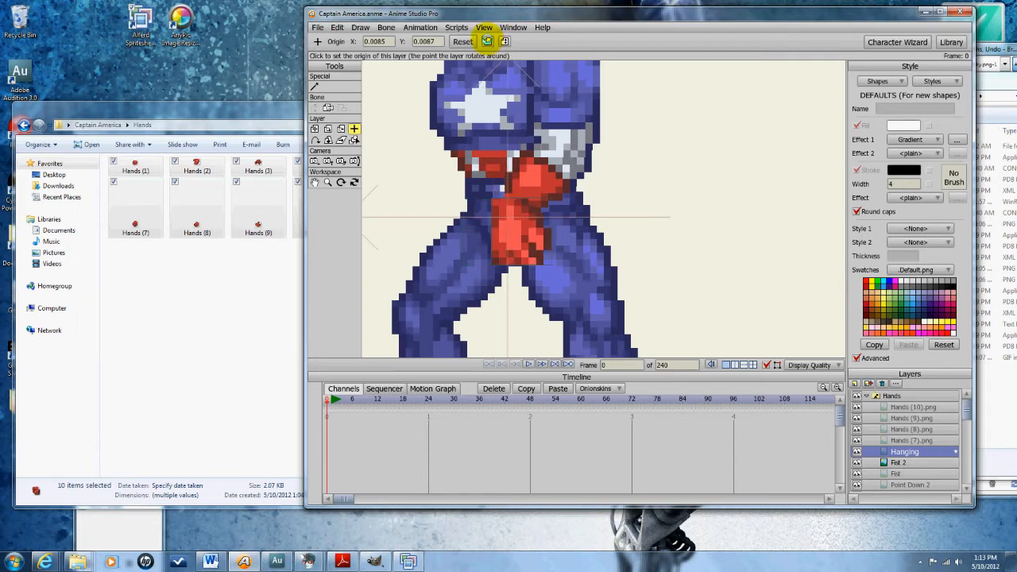
Duplicate the Hands (9).png open pose and name a copy Open out with Flip horizontally on.
click(510, 216)
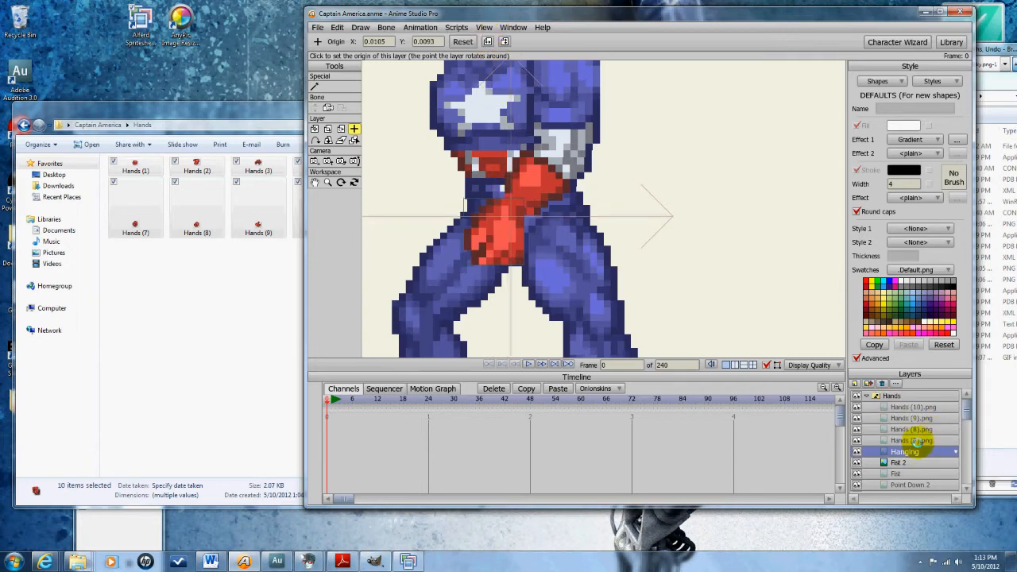
click(909, 429)
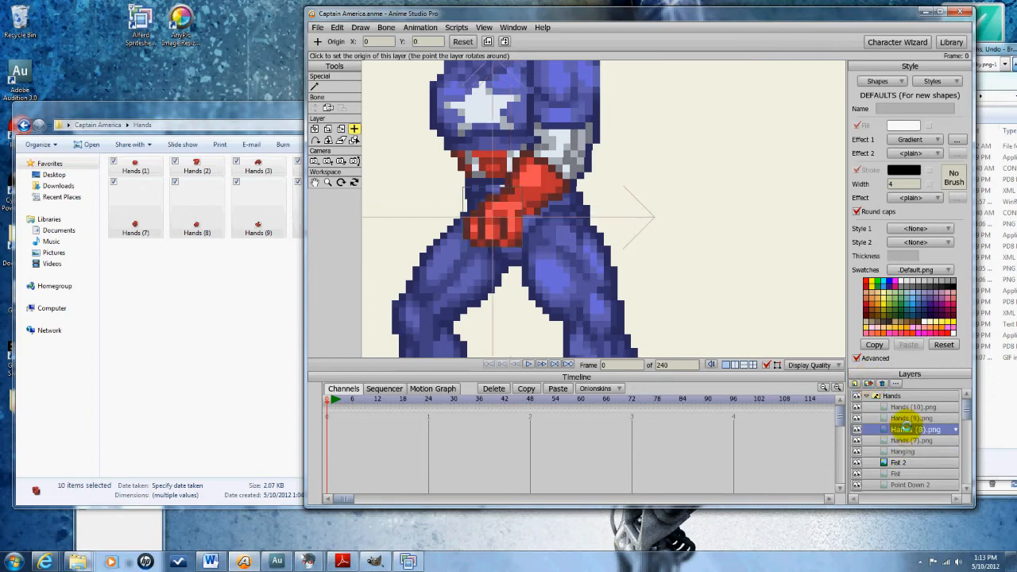
click(912, 417)
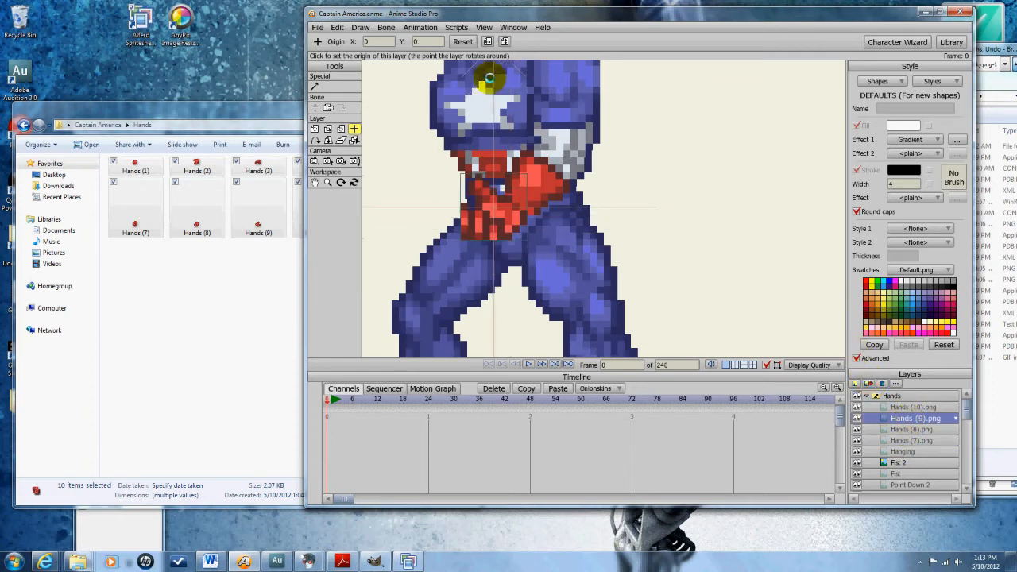
click(504, 41)
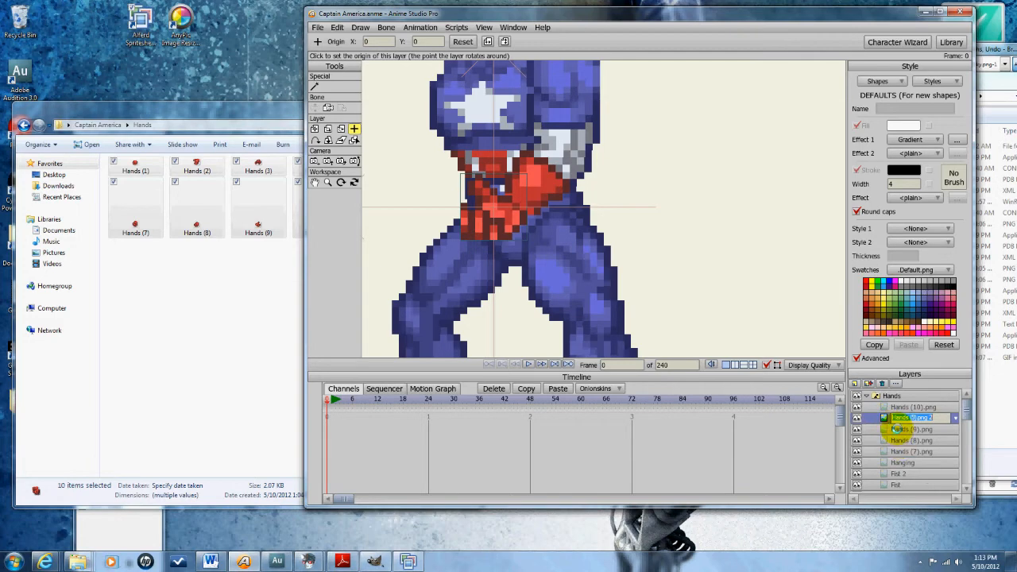
double_click(915, 418)
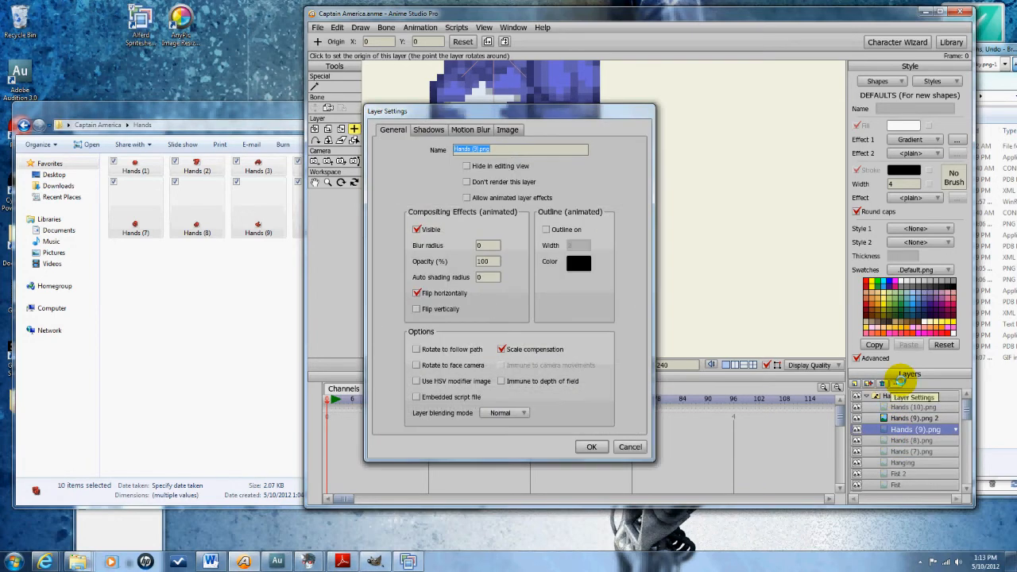
click(591, 447)
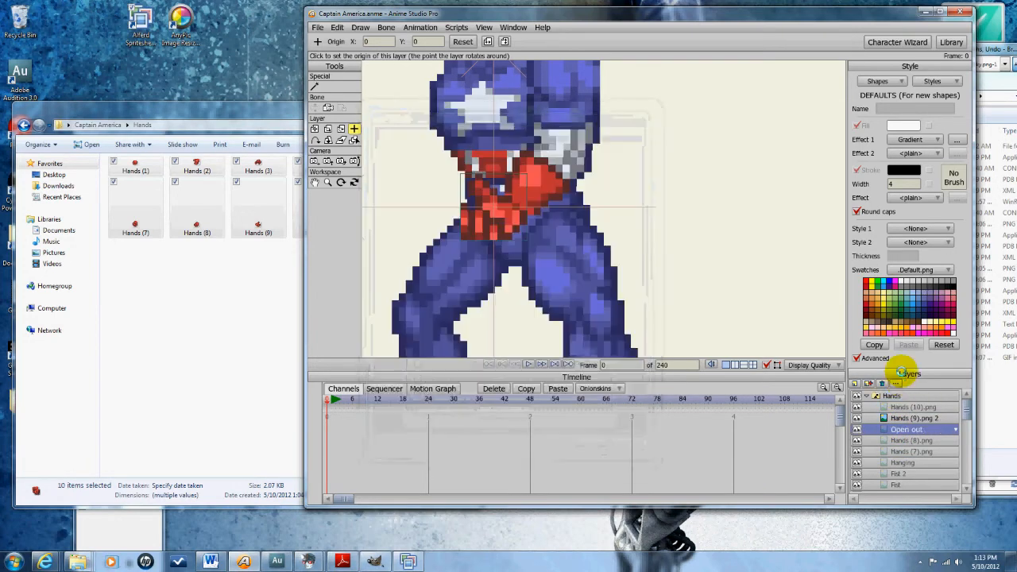
Select the Hands (10).png layer ready for the OPEN and OPEN 2 copies.
click(914, 418)
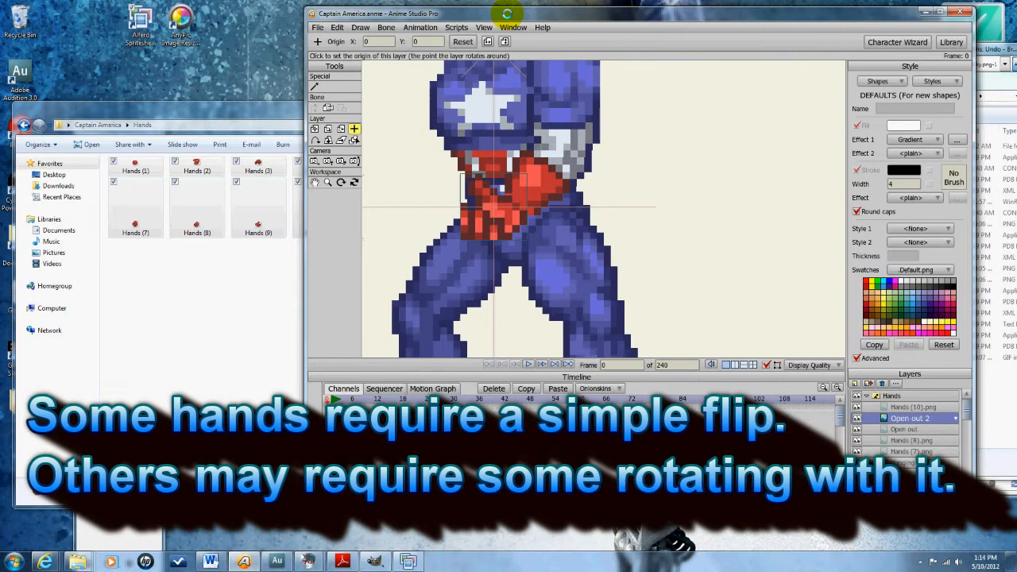
click(912, 406)
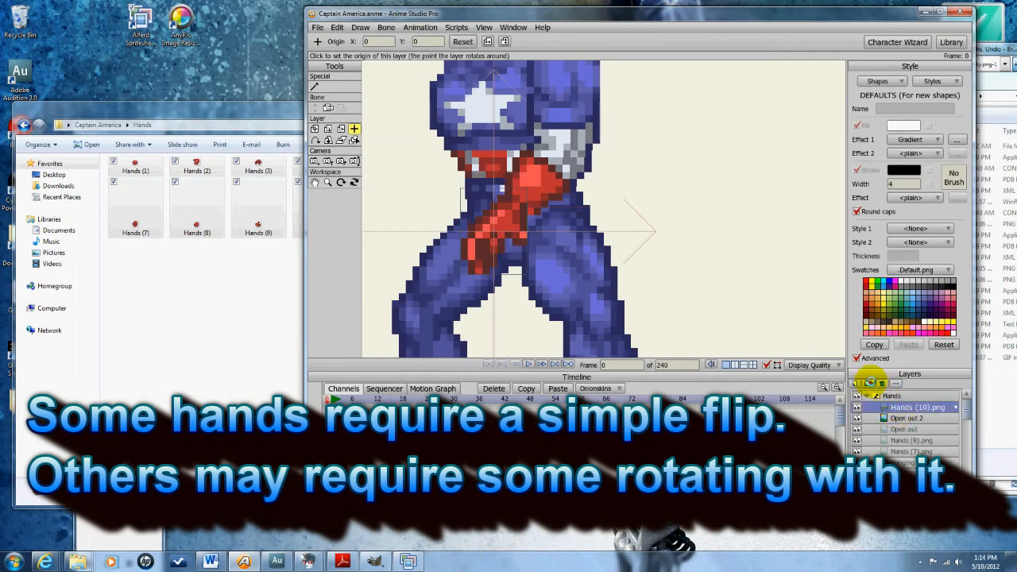
click(913, 406)
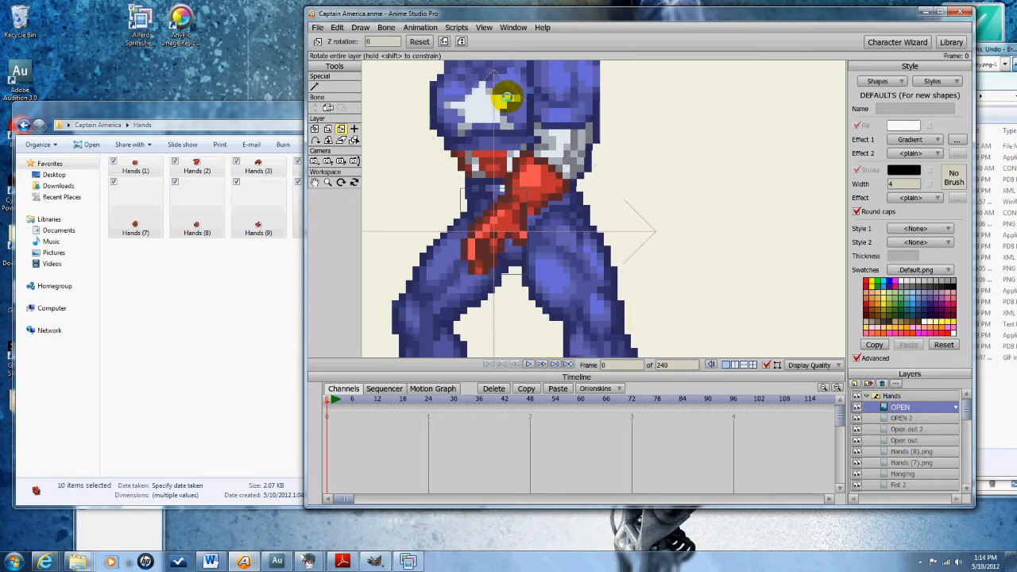
Rotate the OPEN 2 hand about half around, then select Hands (2).png for renaming.
drag(505, 95, 435, 230)
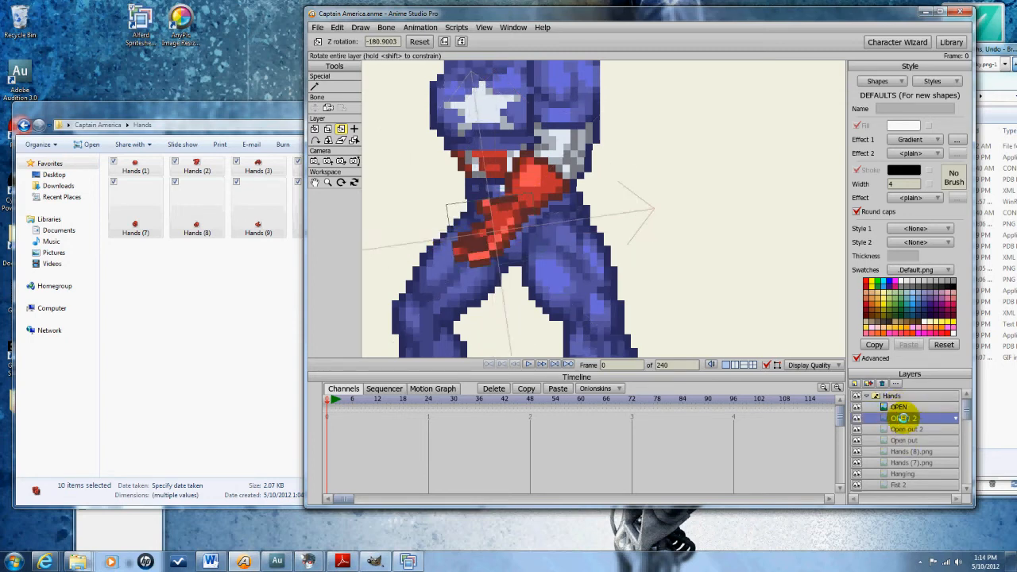
click(899, 406)
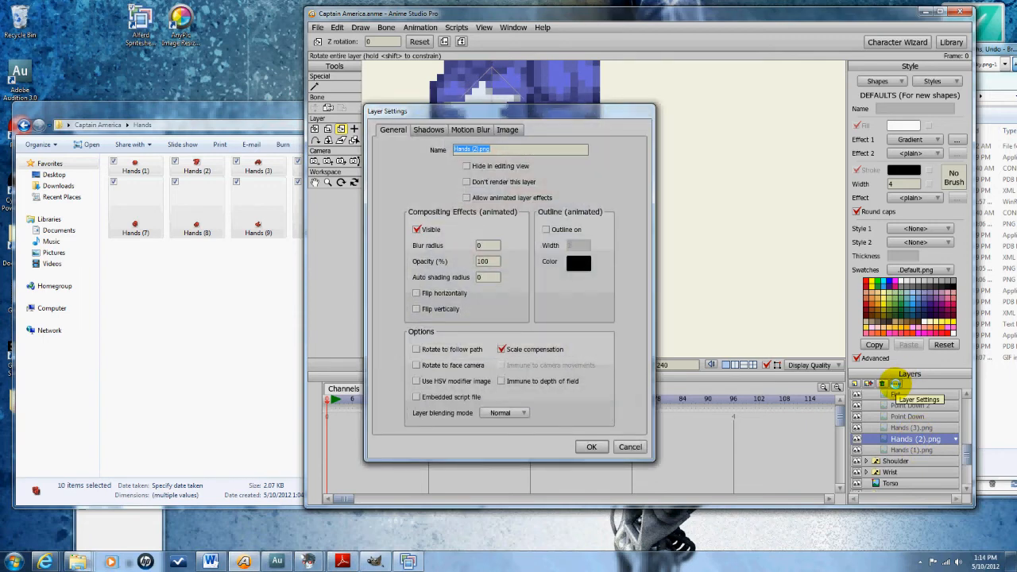
Rename the Hands (2).png layer to 'open fing' and confirm the settings.
text(open)
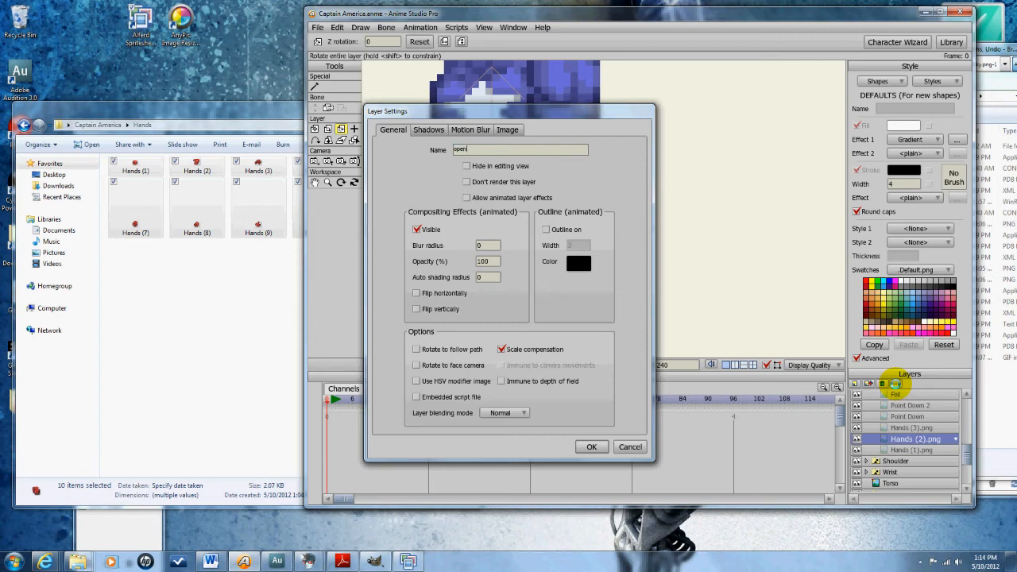
text(fing)
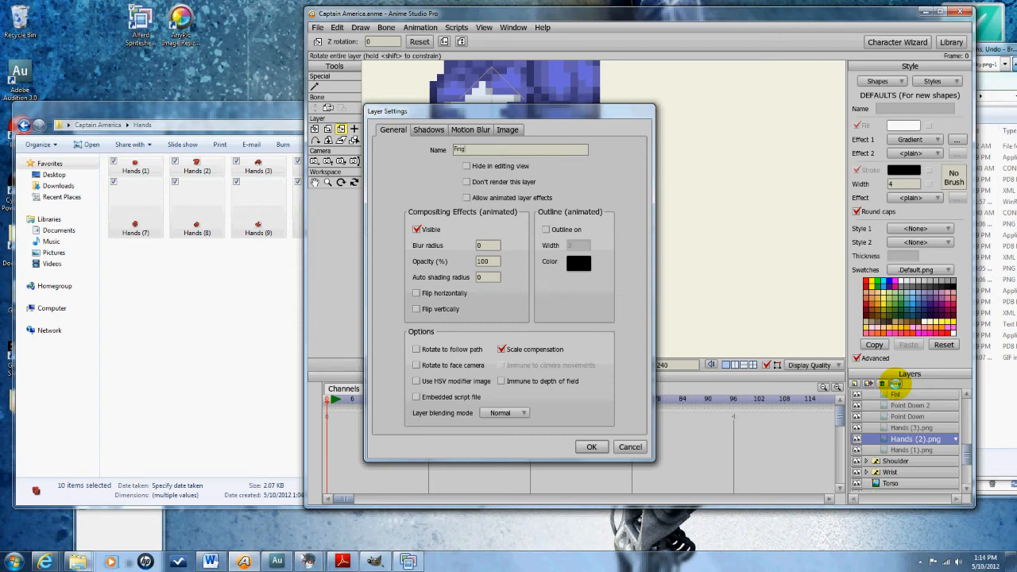
click(590, 446)
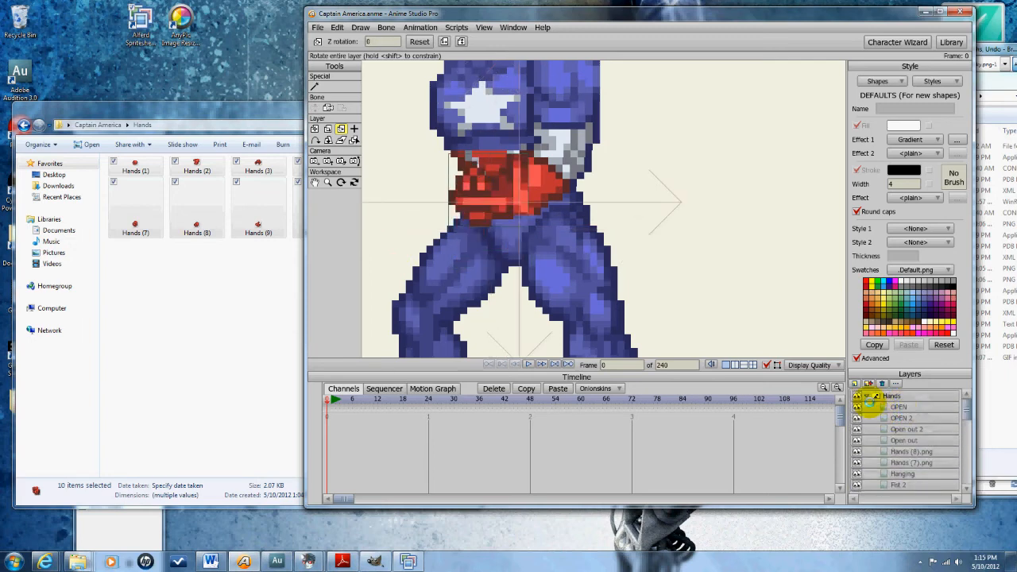
Collapse the Hands group and duplicate the shoulder and wrist layers into Shoulder 2 and Wrist 2.
click(318, 27)
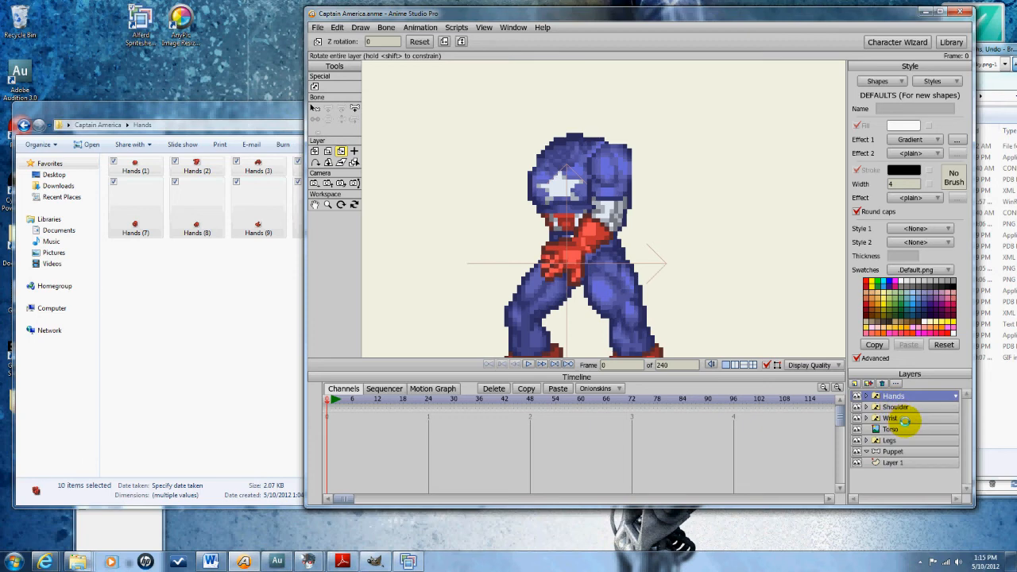
mouse_move(902, 419)
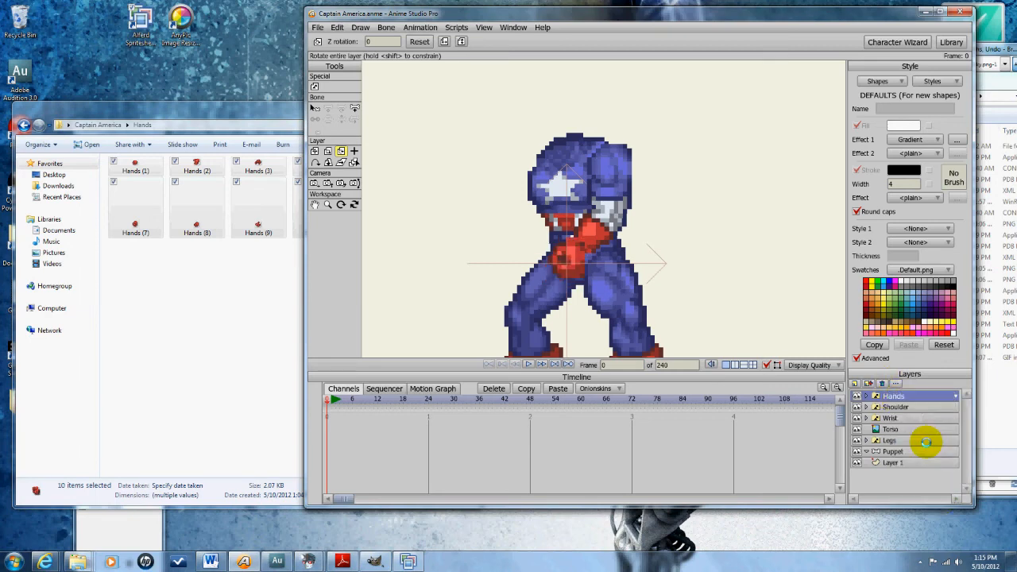
click(889, 396)
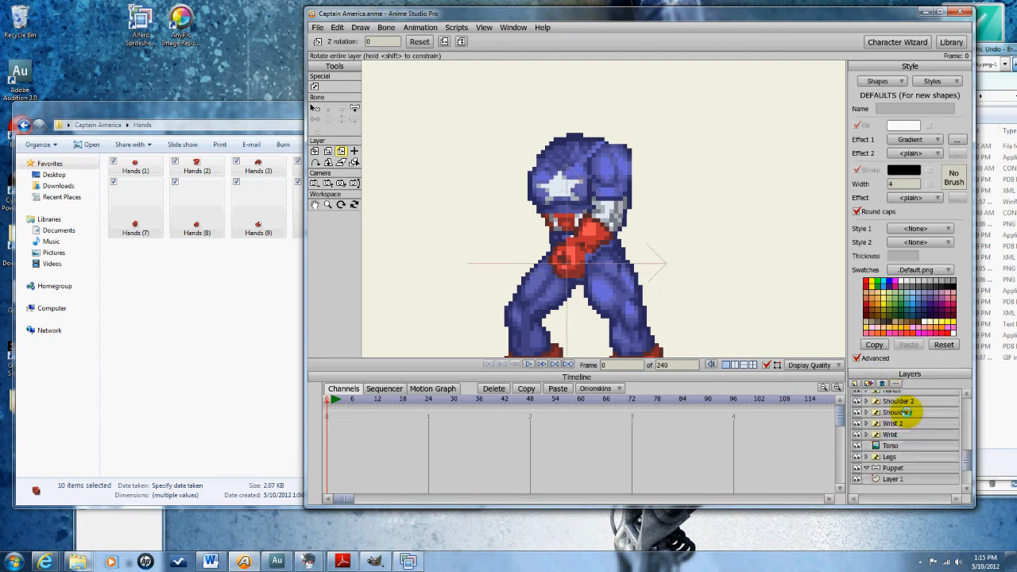
Move Hands 2, Shoulder 2 and Wrist 2 below Legs and translate the arm to the character's left side.
click(893, 422)
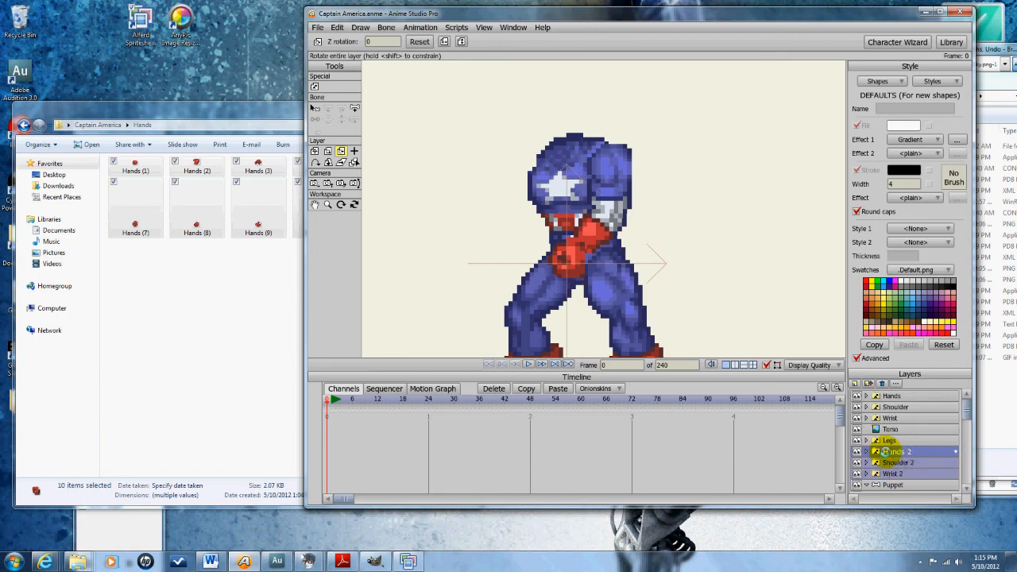
click(316, 149)
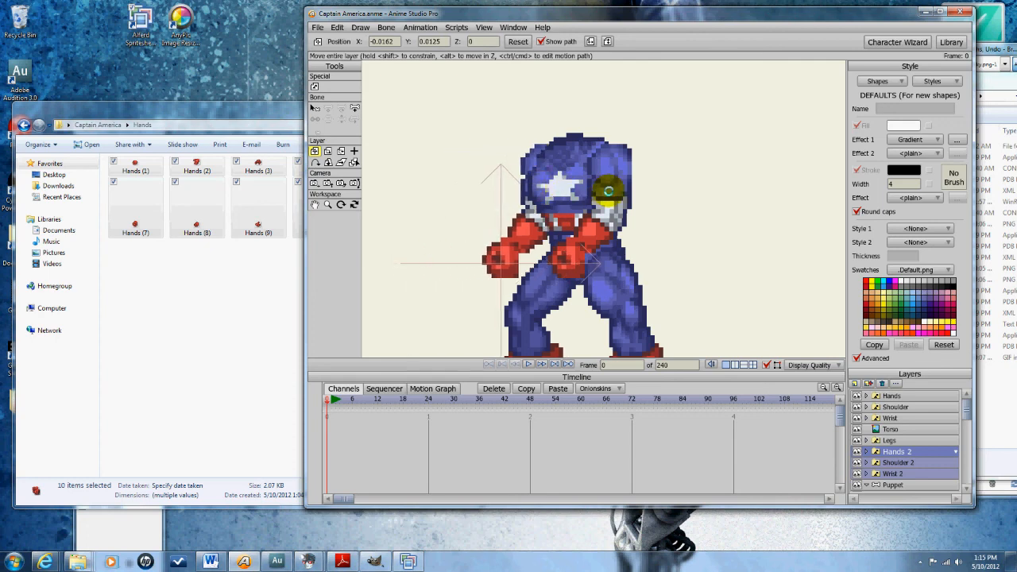
drag(606, 187, 633, 223)
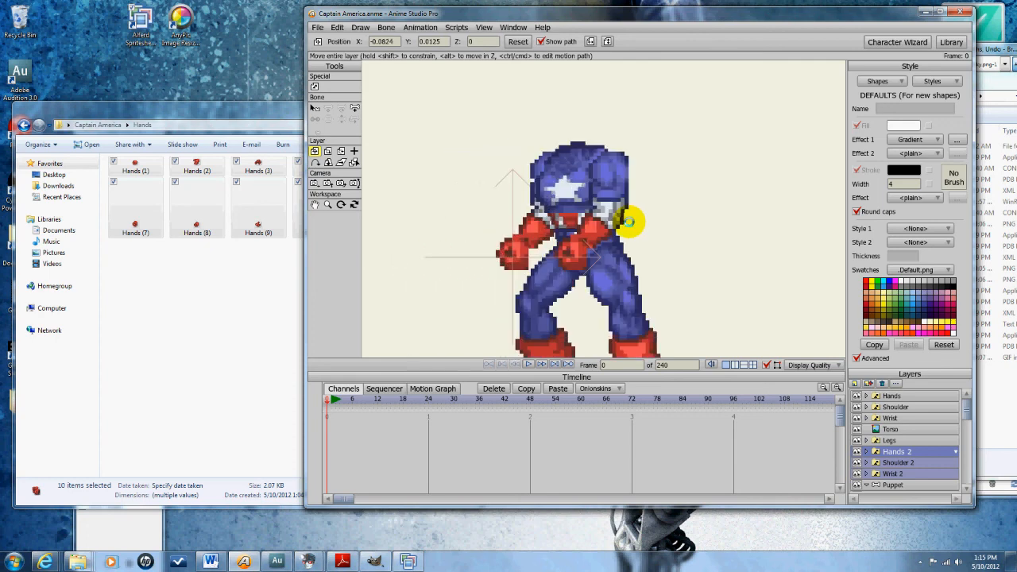